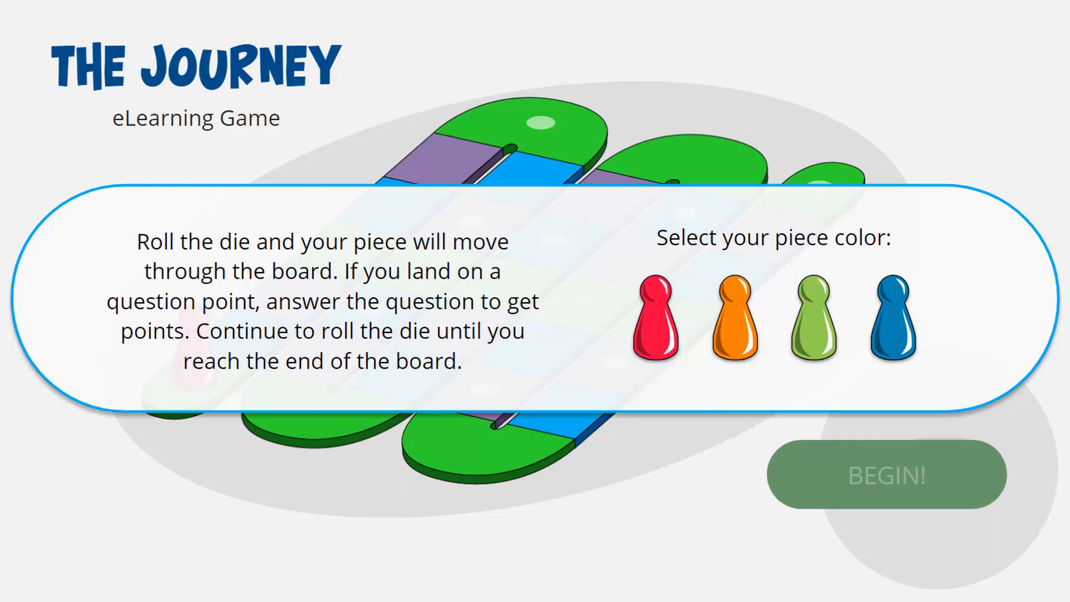
{"action": "mouse_move", "coordinate": [653, 340]}
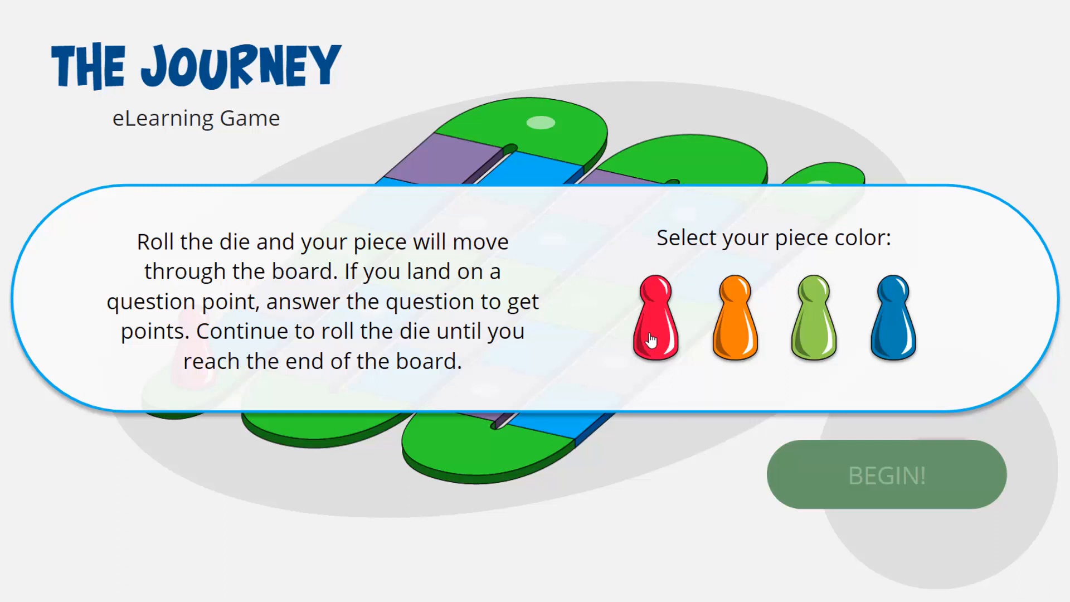
- Choose the red piece, begin the game and roll the die
{"action": "left_click", "coordinate": [885, 474]}
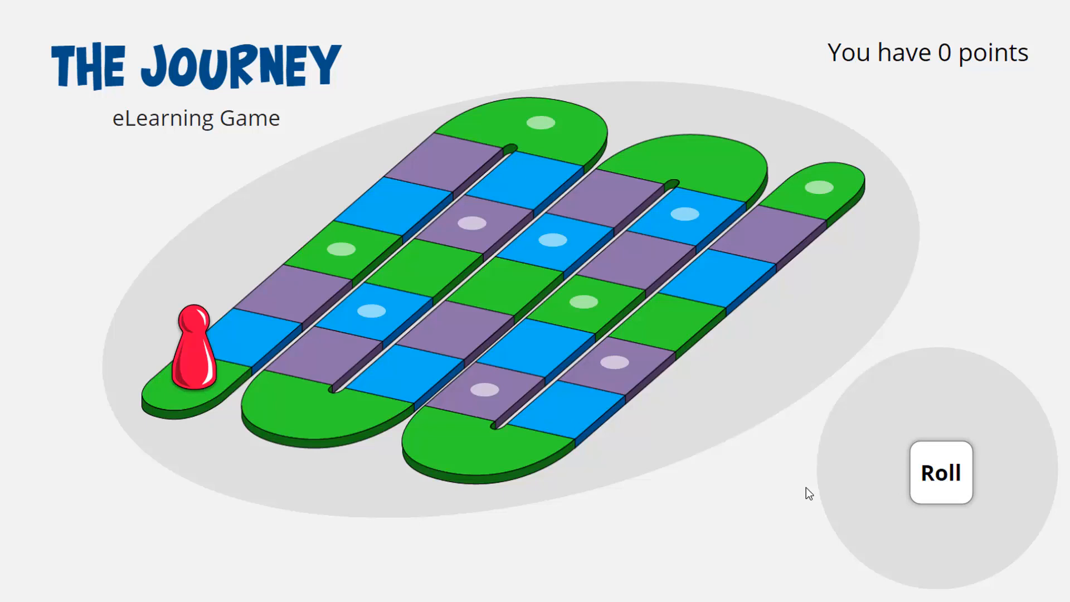
{"action": "left_click", "coordinate": [940, 473]}
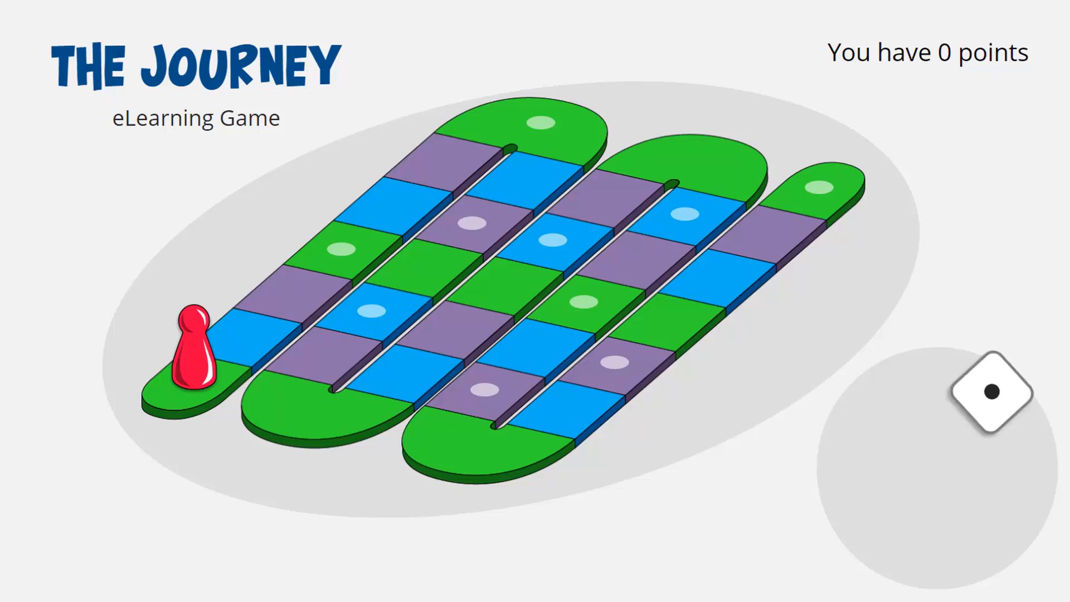
{"action": "left_click", "coordinate": [987, 392]}
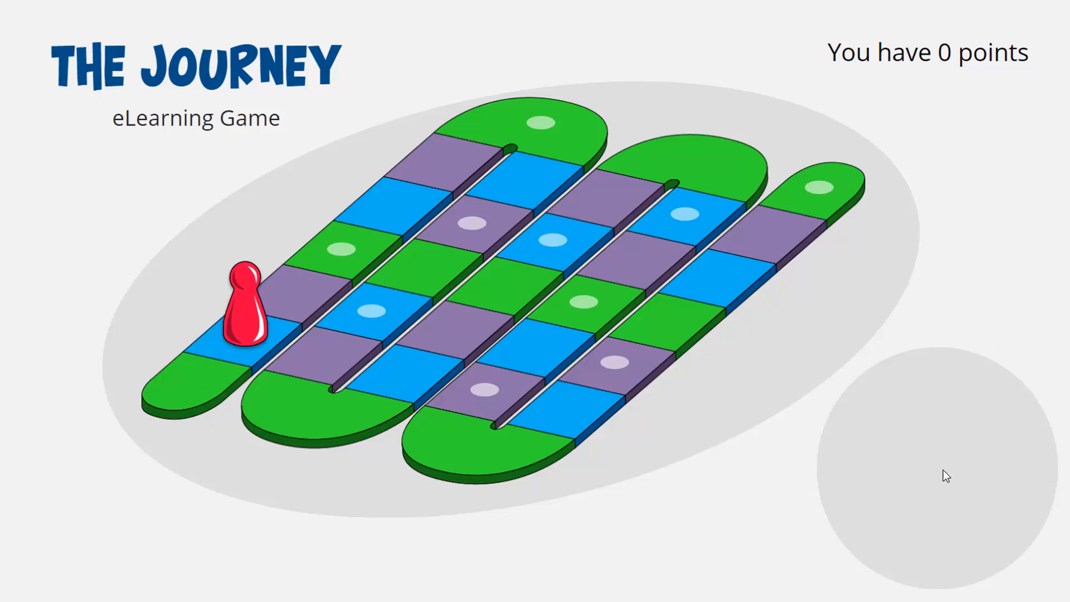
{"action": "left_click", "coordinate": [940, 468]}
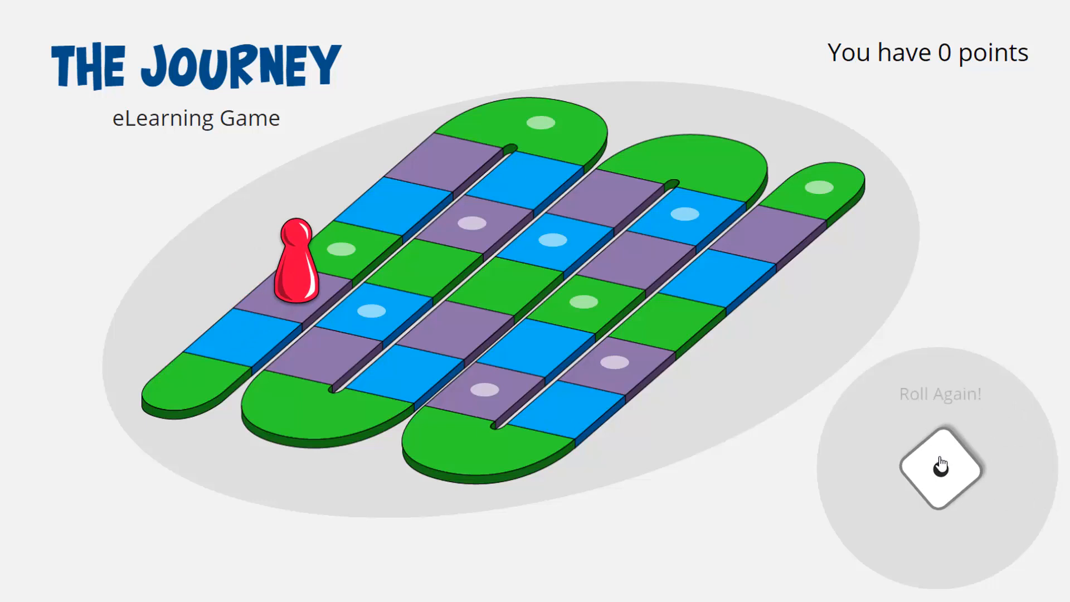
{"action": "left_click", "coordinate": [941, 467]}
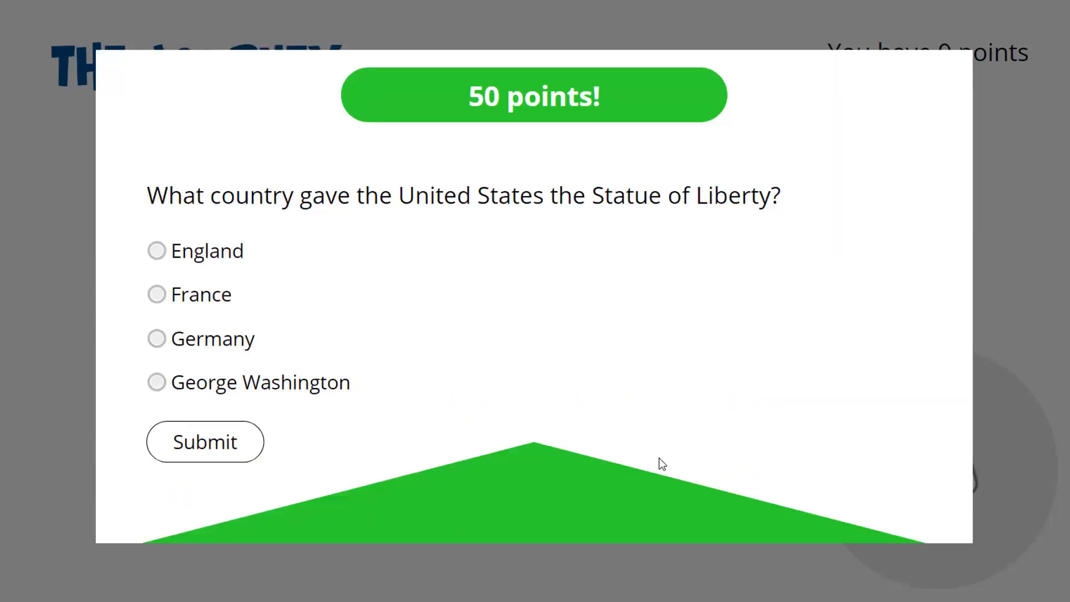
- Answer France and The Difference correctly to reach 150 points
{"action": "left_click", "coordinate": [156, 294]}
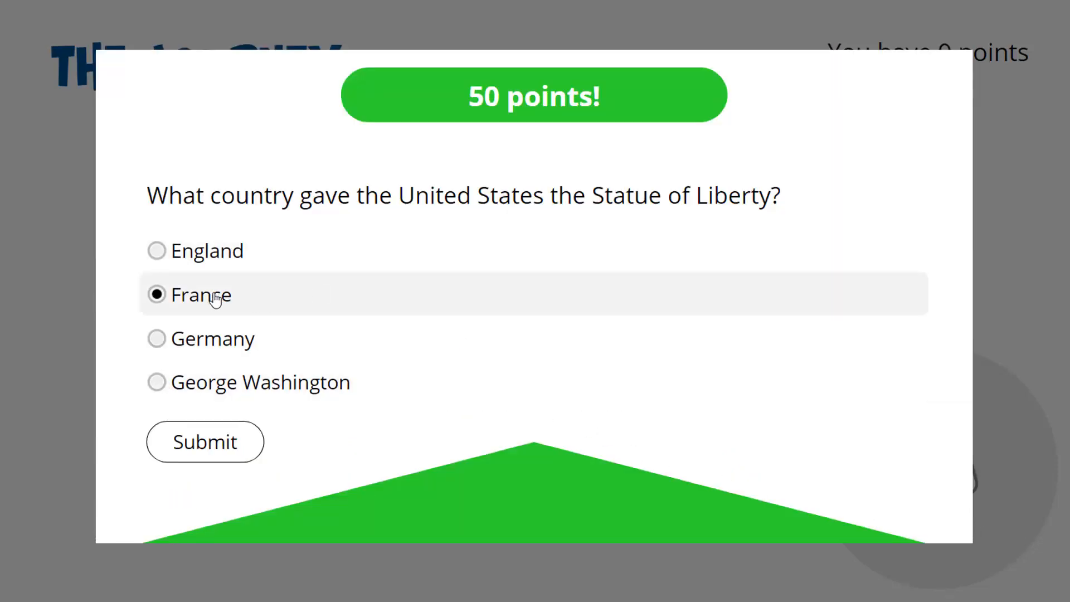
{"action": "left_click", "coordinate": [204, 442]}
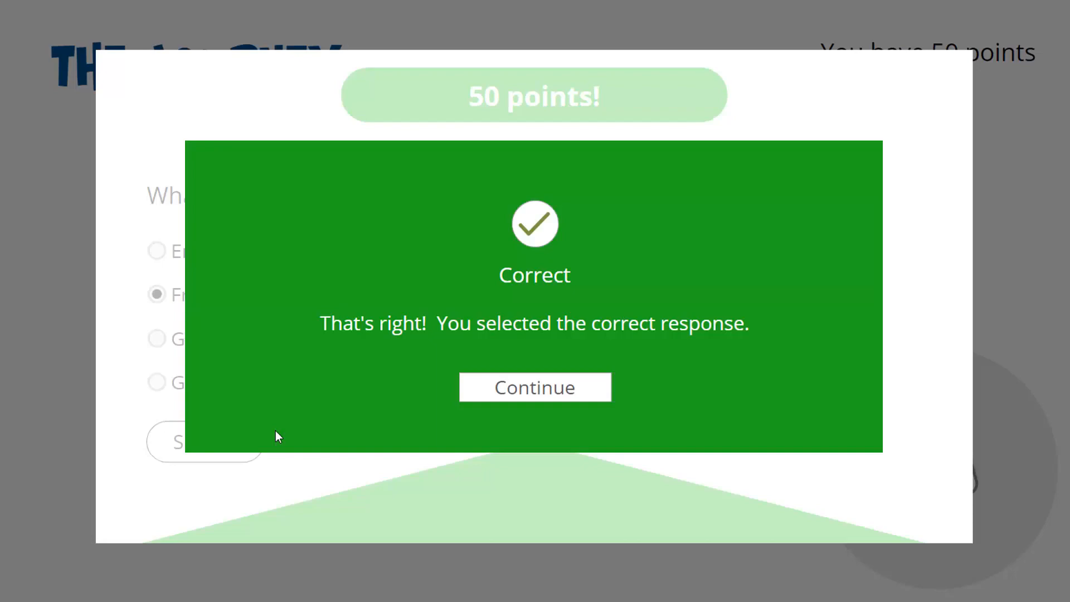
{"action": "left_click", "coordinate": [535, 387]}
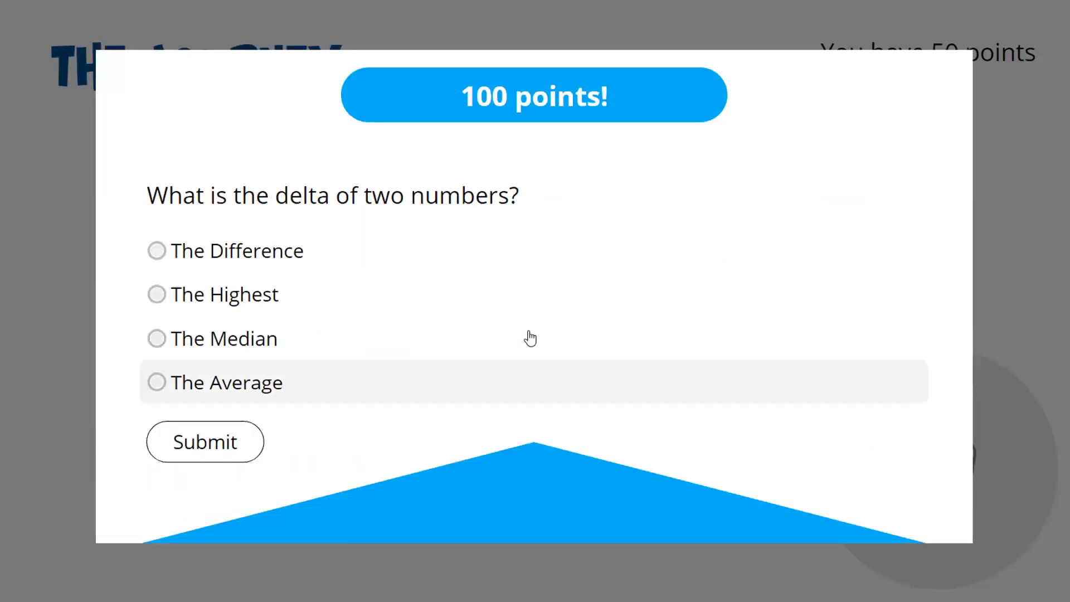
{"action": "left_click", "coordinate": [157, 250]}
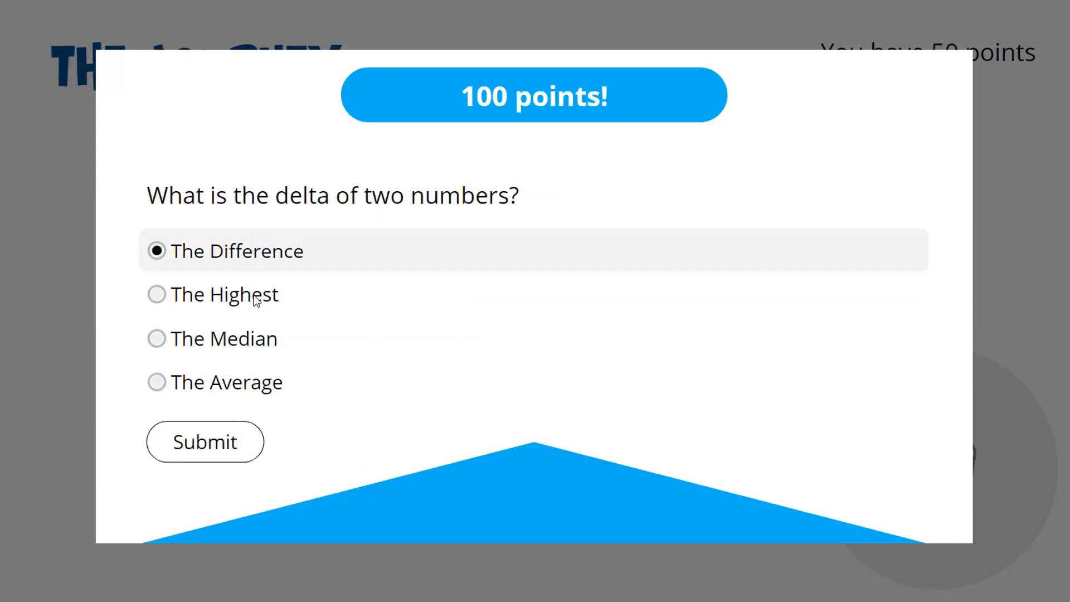
{"action": "left_click", "coordinate": [204, 441]}
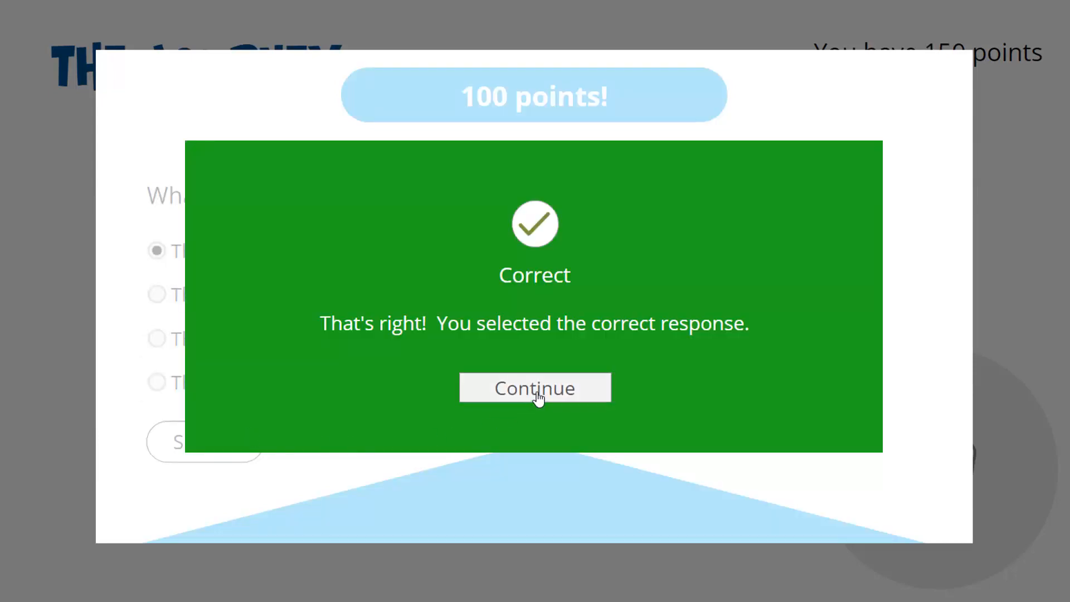
- Close the game preview and show slide 2.1's grey START-to-END board
{"action": "left_click", "coordinate": [535, 388]}
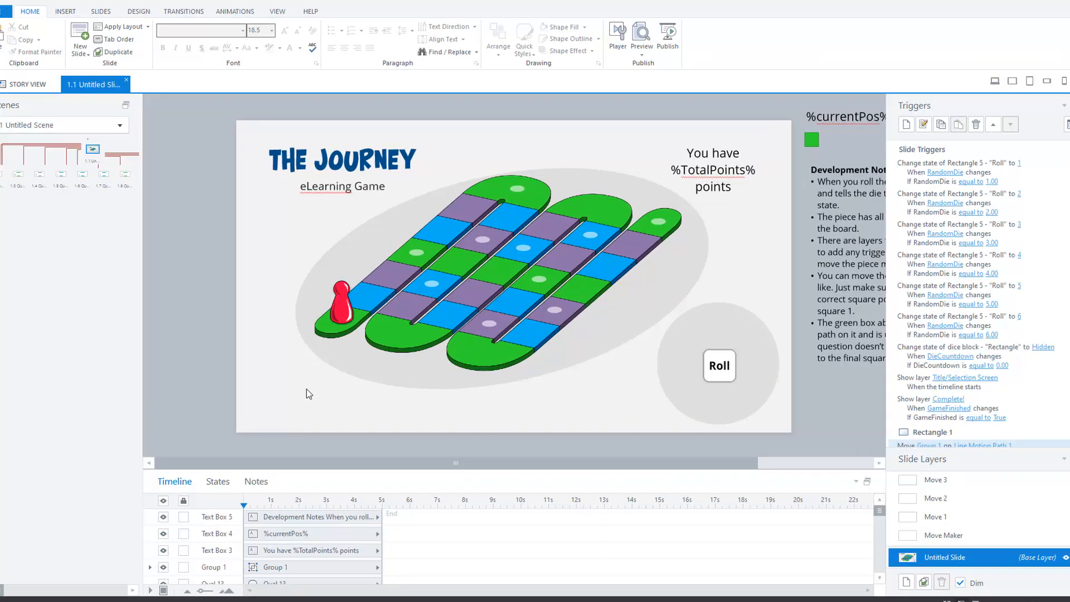
{"action": "left_click", "coordinate": [641, 36]}
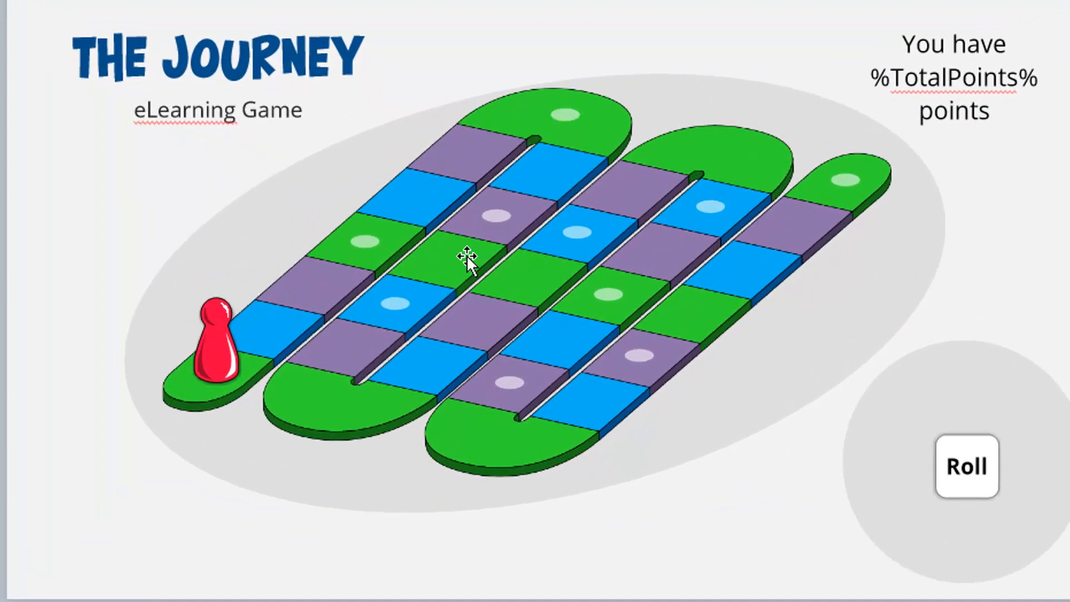
{"action": "mouse_move", "coordinate": [493, 311]}
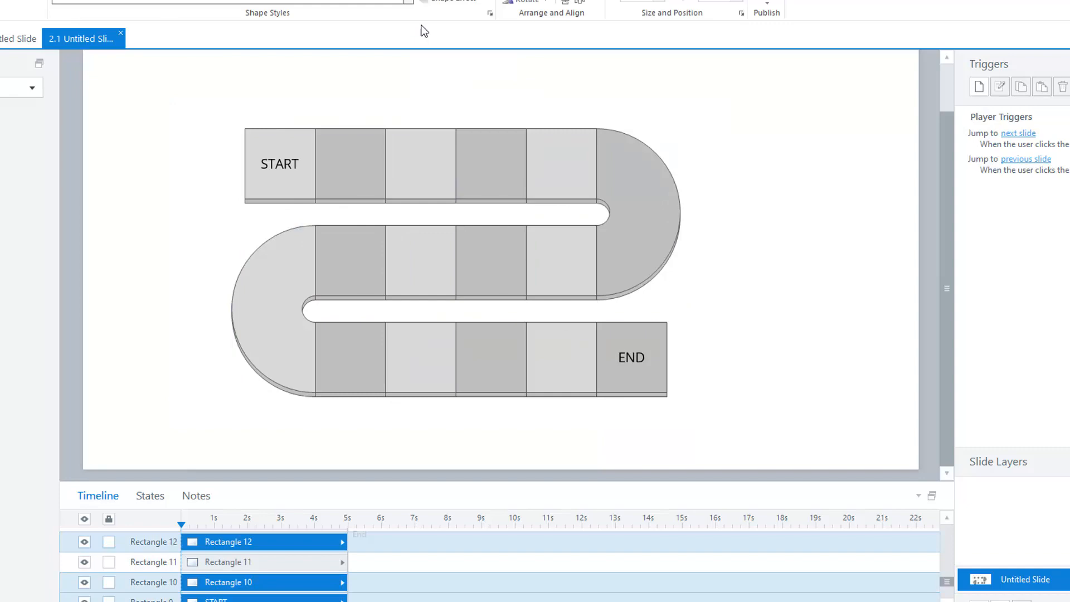
- Show presentation_webinar.pptx in PowerPoint with its rectangles and curved path shapes
{"action": "left_click", "coordinate": [423, 10]}
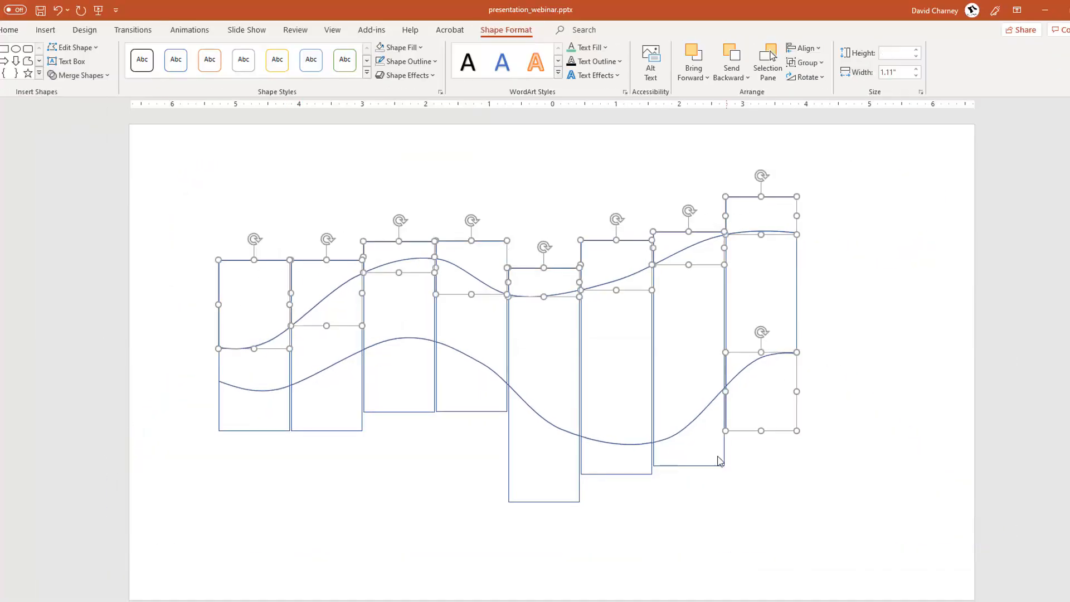
{"action": "left_click", "coordinate": [400, 48]}
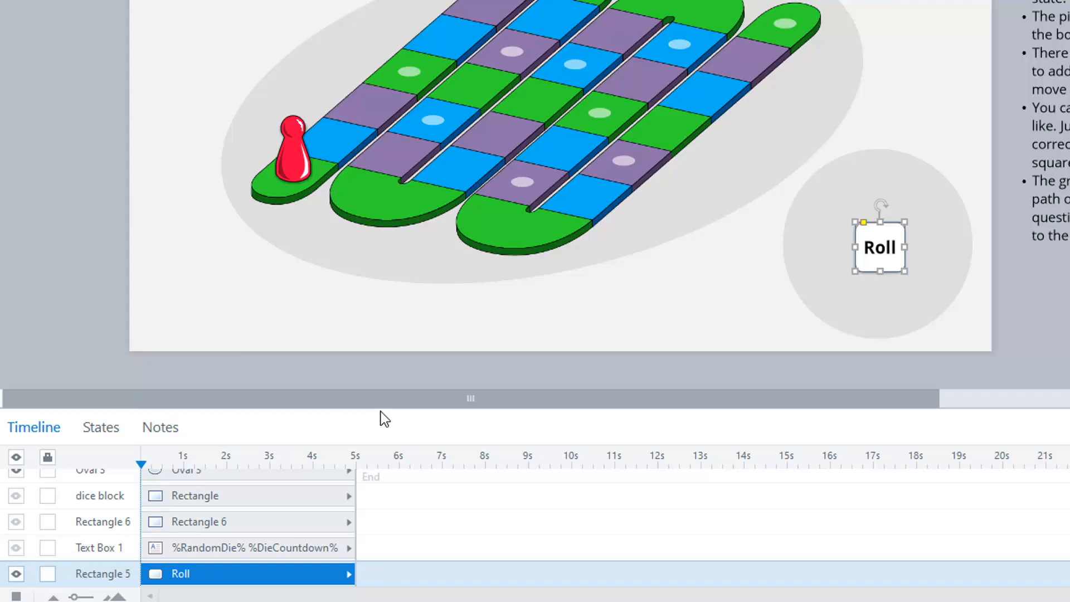
- View the Roll die's Normal state and its face 1–6 states
{"action": "left_click", "coordinate": [100, 426]}
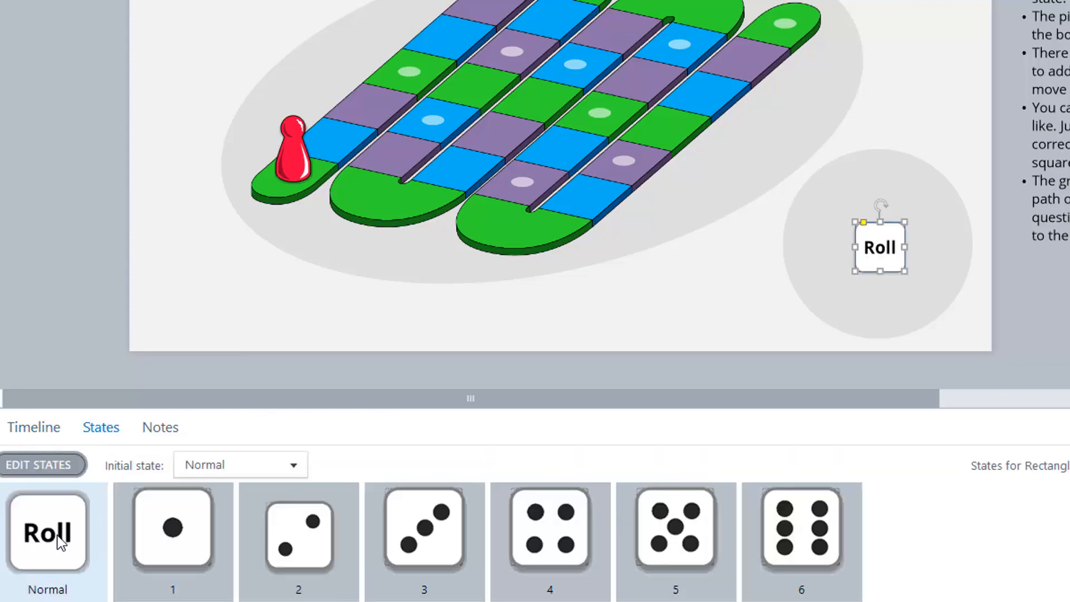
{"action": "left_click", "coordinate": [172, 529]}
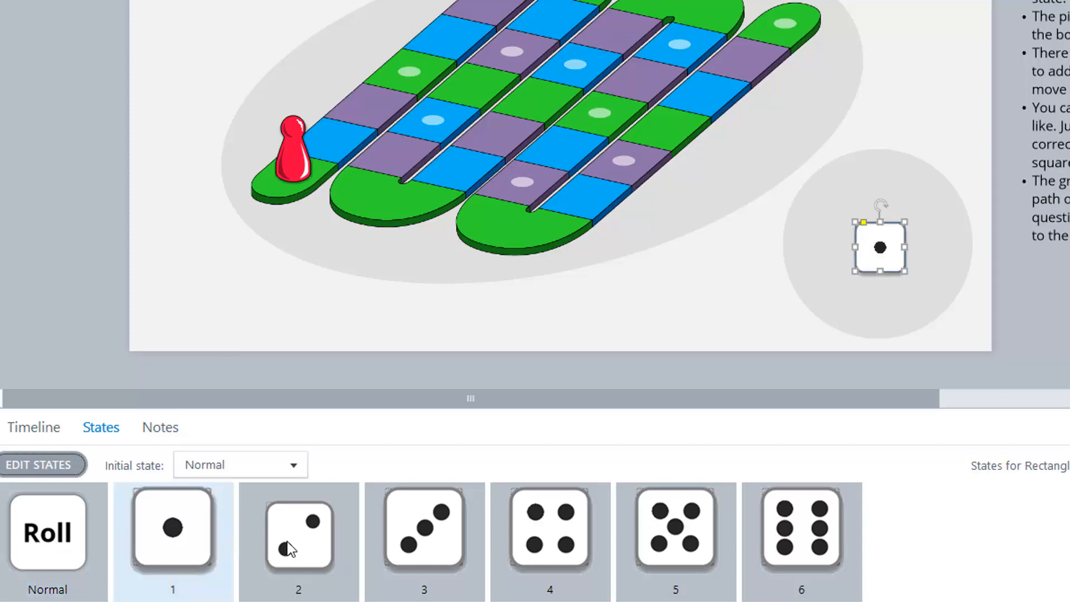
{"action": "left_click", "coordinate": [46, 533]}
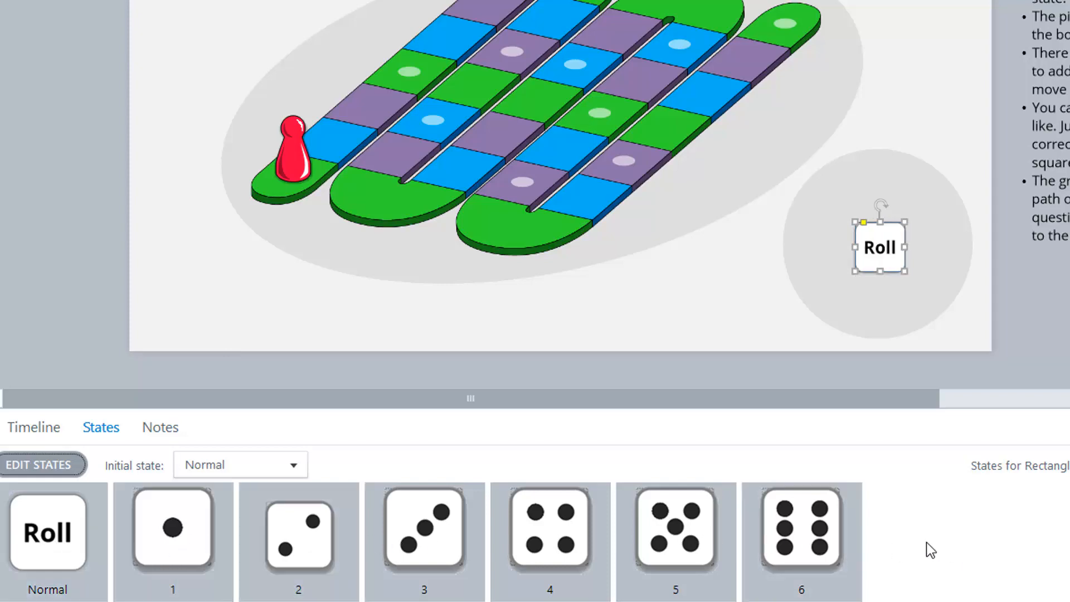
{"action": "left_click", "coordinate": [33, 428]}
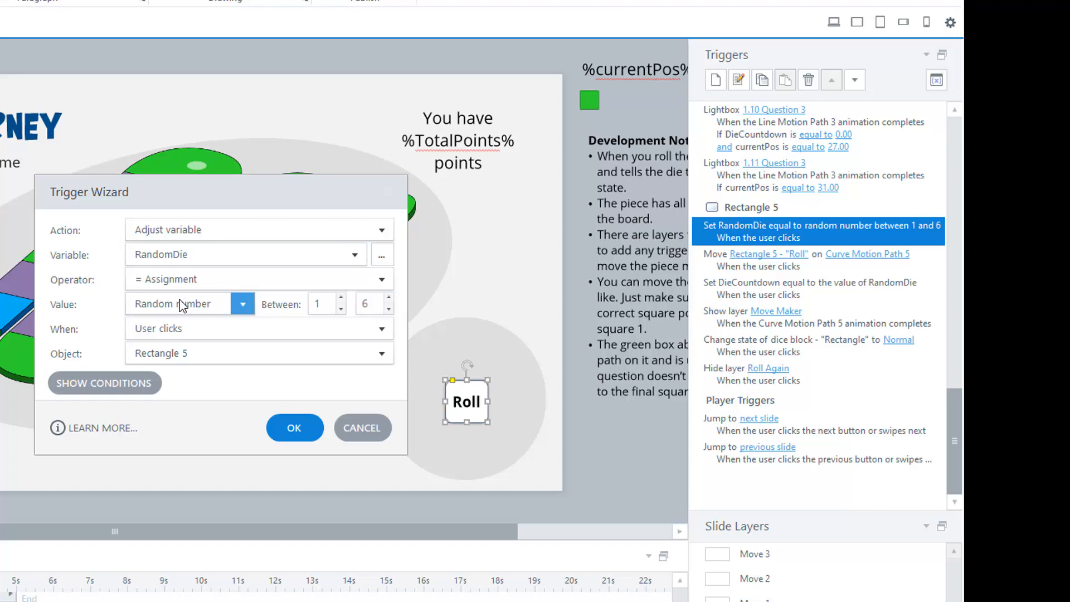
{"action": "mouse_move", "coordinate": [184, 314]}
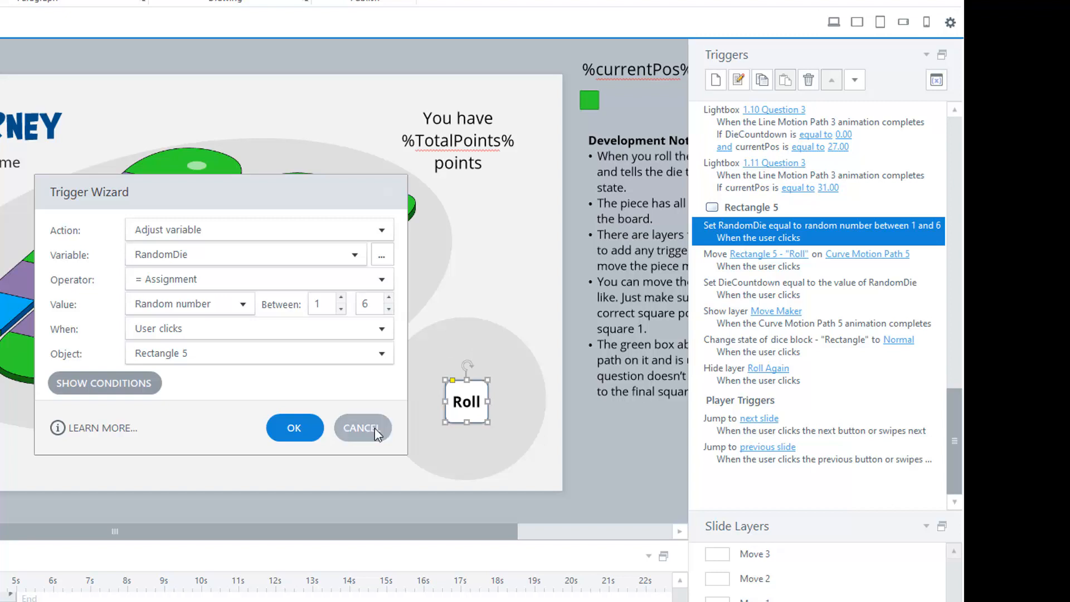
{"action": "left_click", "coordinate": [363, 428]}
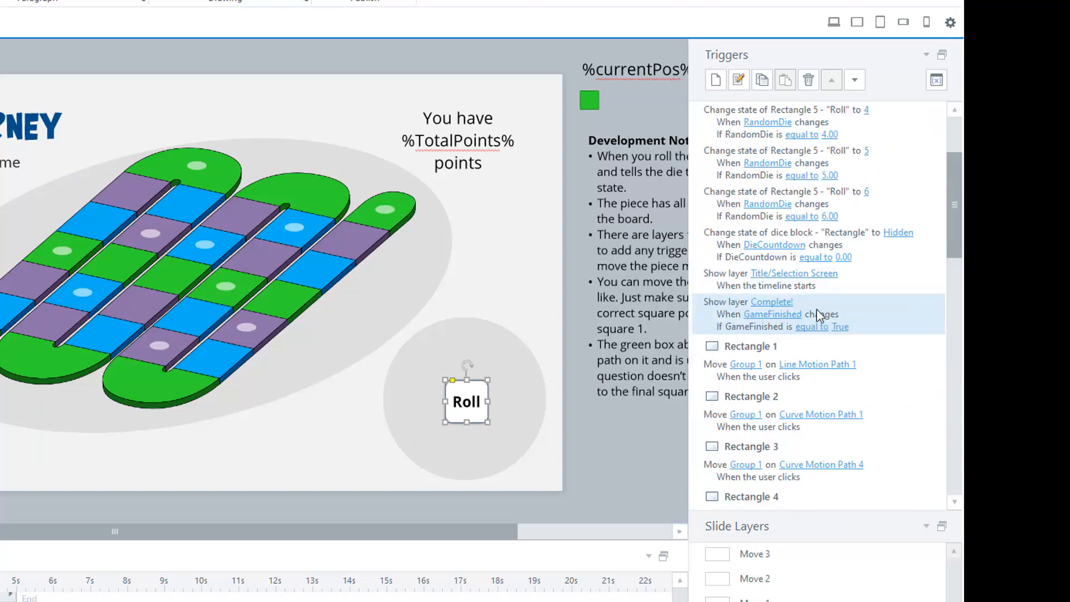
{"action": "scroll", "scroll_direction": "up", "scroll_amount": 3}
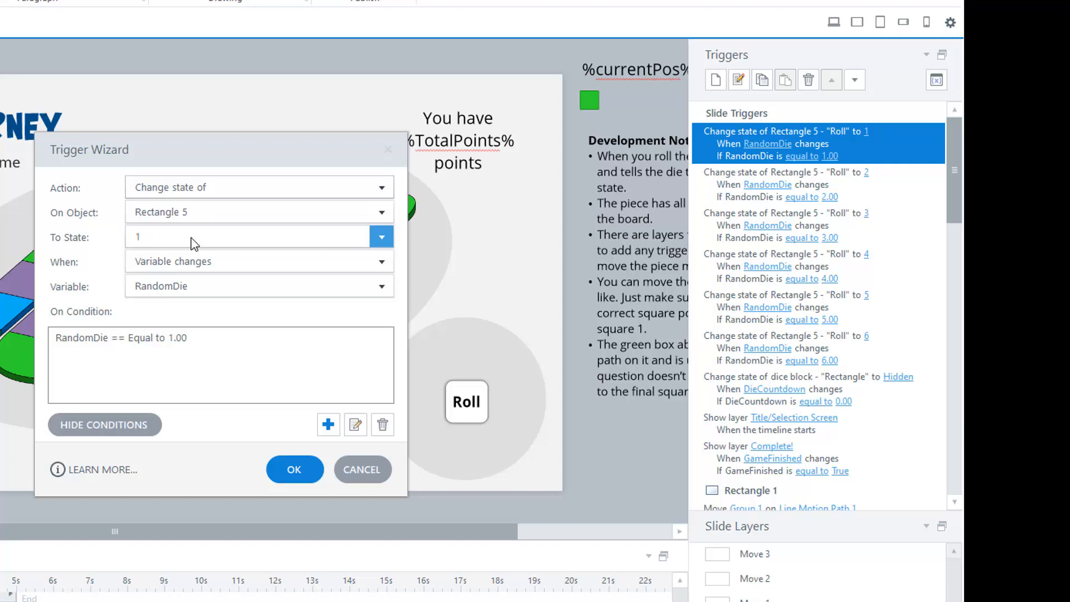
{"action": "left_click", "coordinate": [380, 237]}
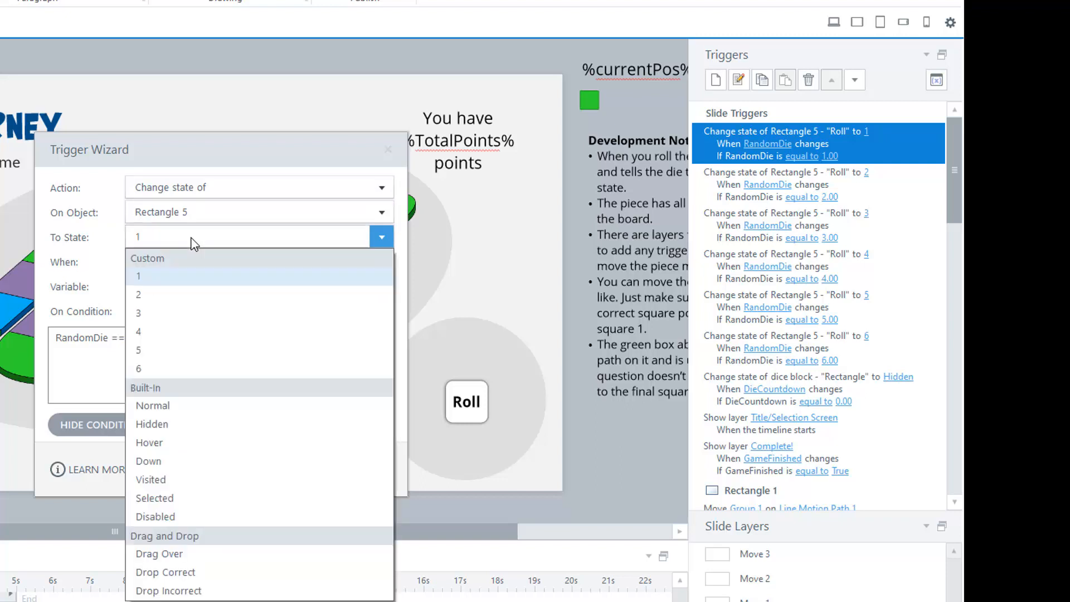
{"action": "mouse_move", "coordinate": [184, 368]}
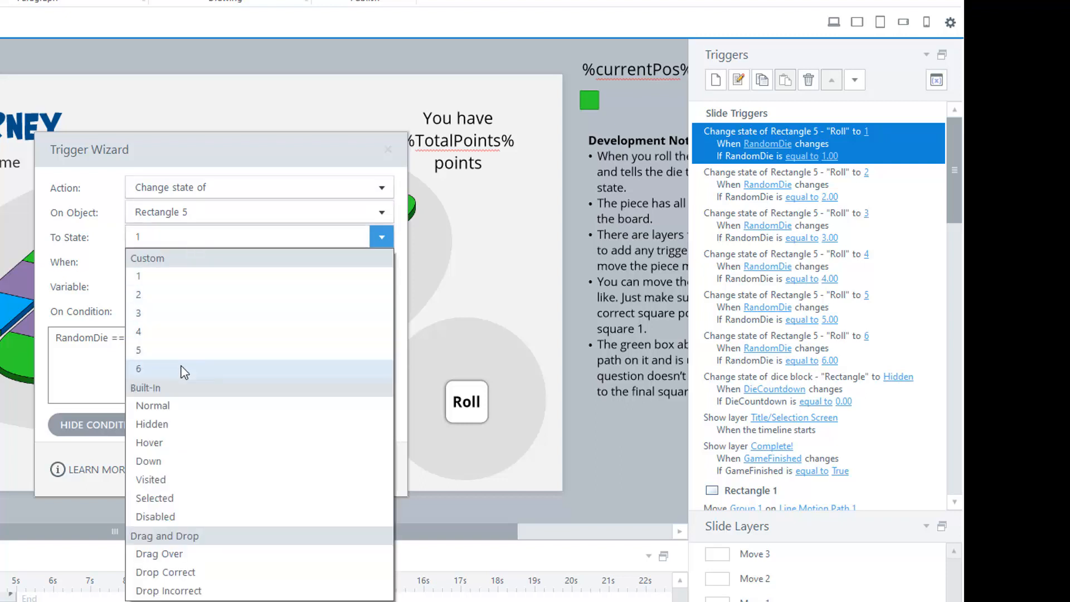
{"action": "left_click", "coordinate": [138, 276]}
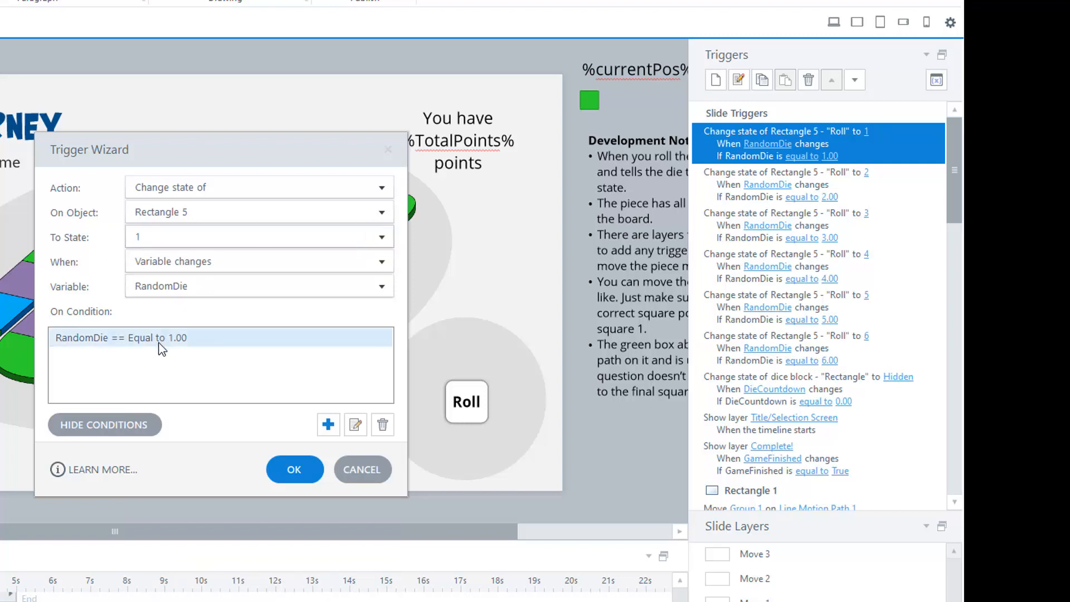
{"action": "left_click", "coordinate": [329, 425]}
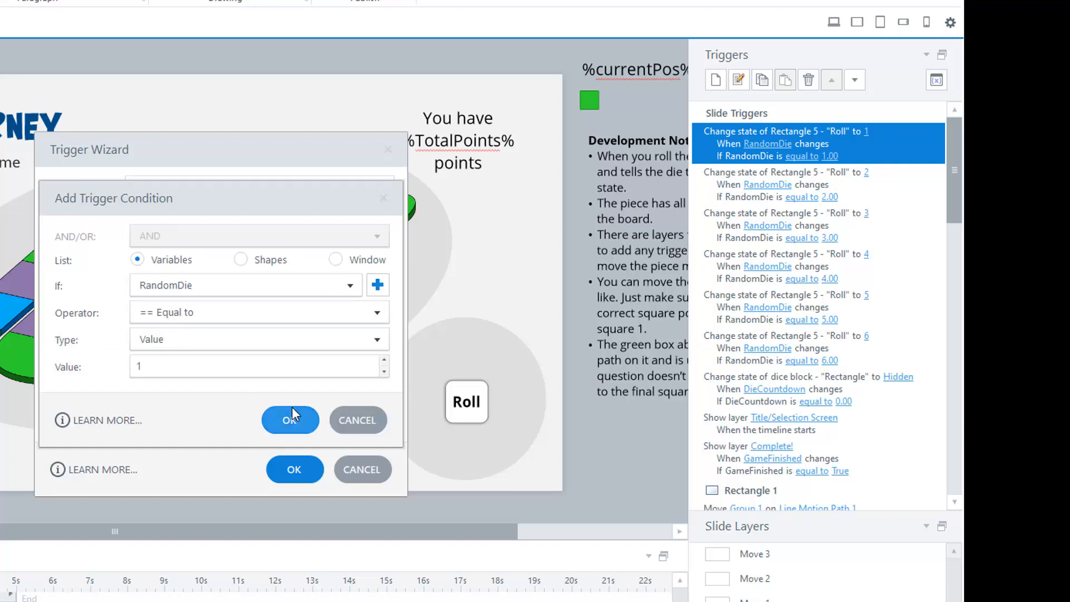
{"action": "left_click", "coordinate": [290, 420]}
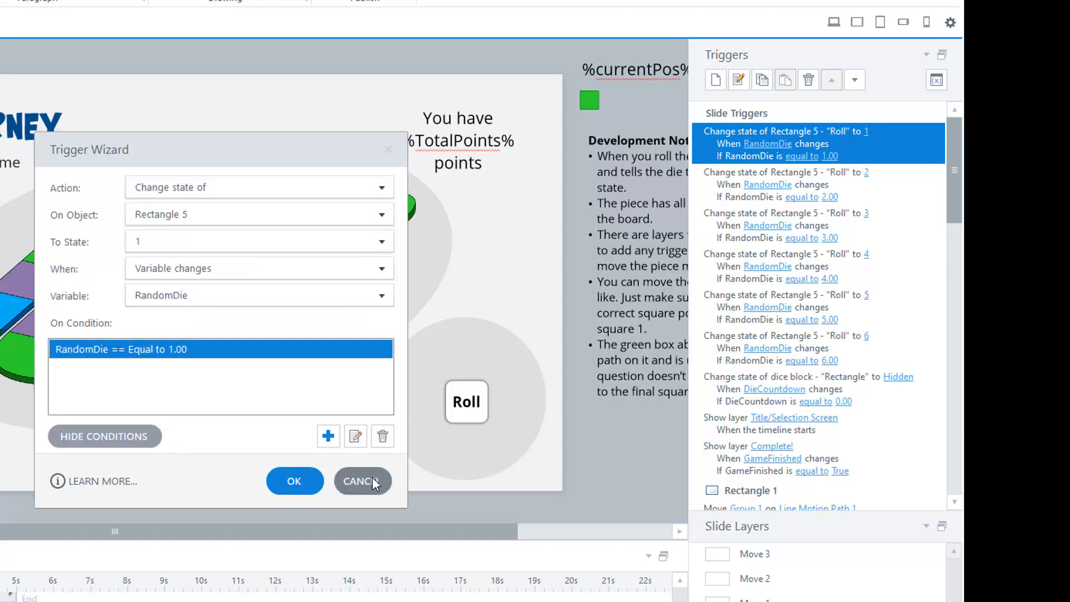
{"action": "left_click", "coordinate": [361, 481]}
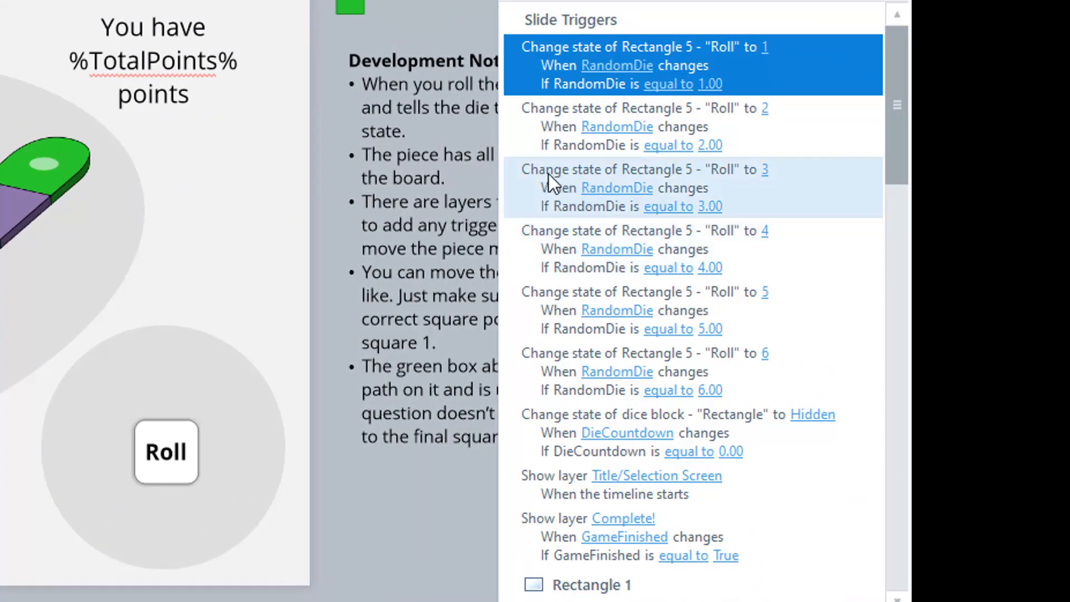
{"action": "left_click", "coordinate": [165, 450]}
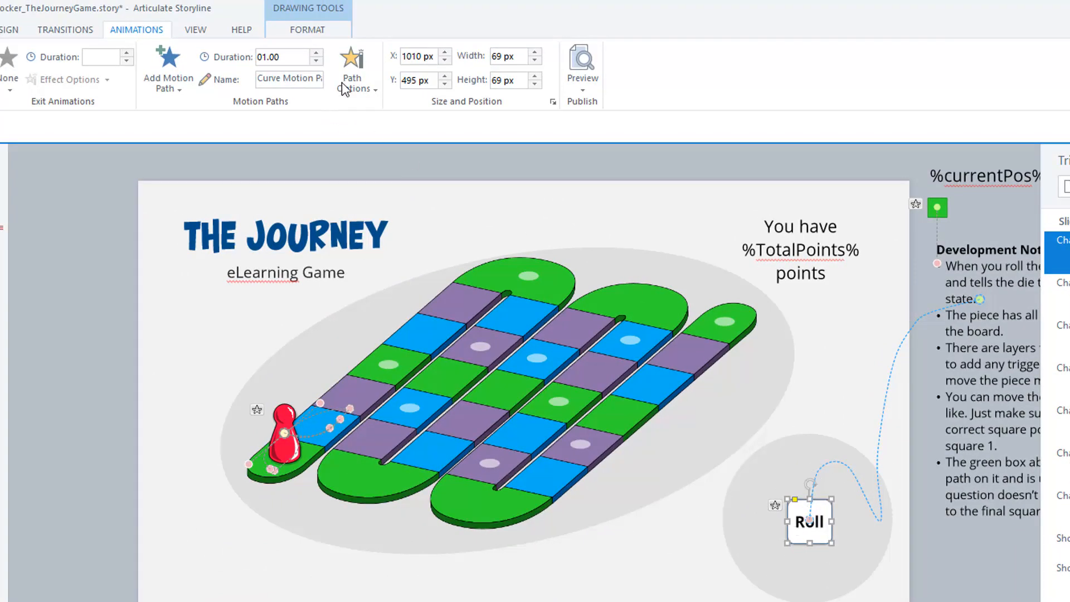
{"action": "left_click", "coordinate": [352, 68]}
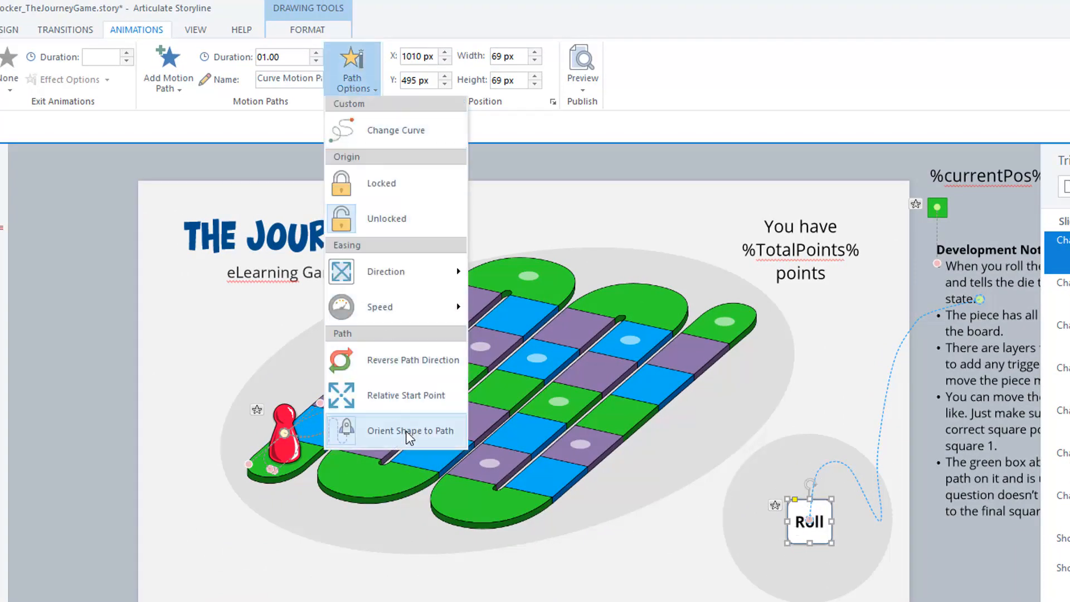
{"action": "mouse_move", "coordinate": [395, 396]}
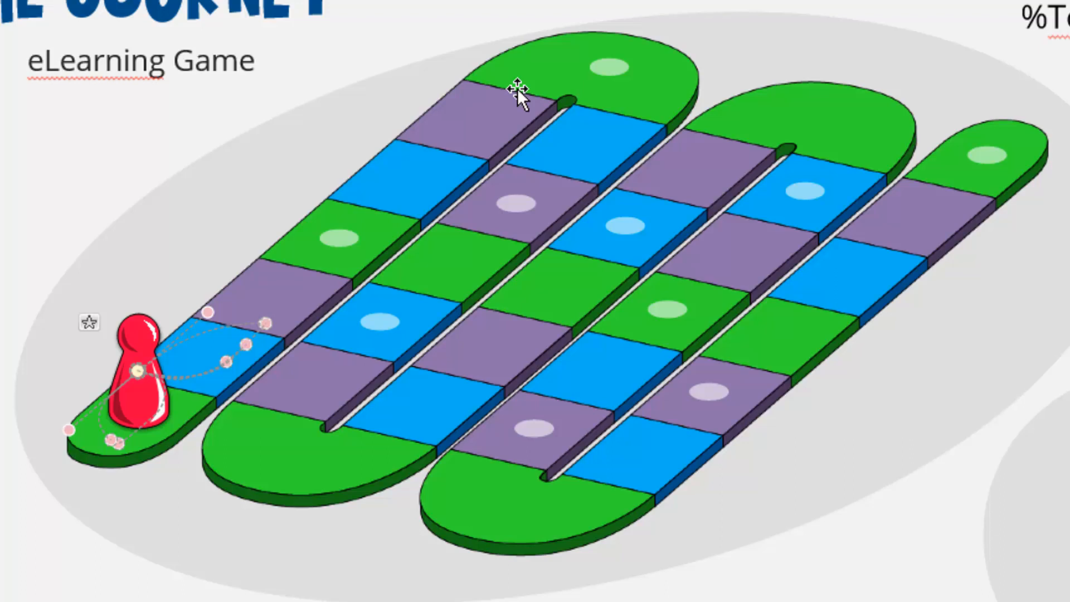
{"action": "mouse_move", "coordinate": [617, 140]}
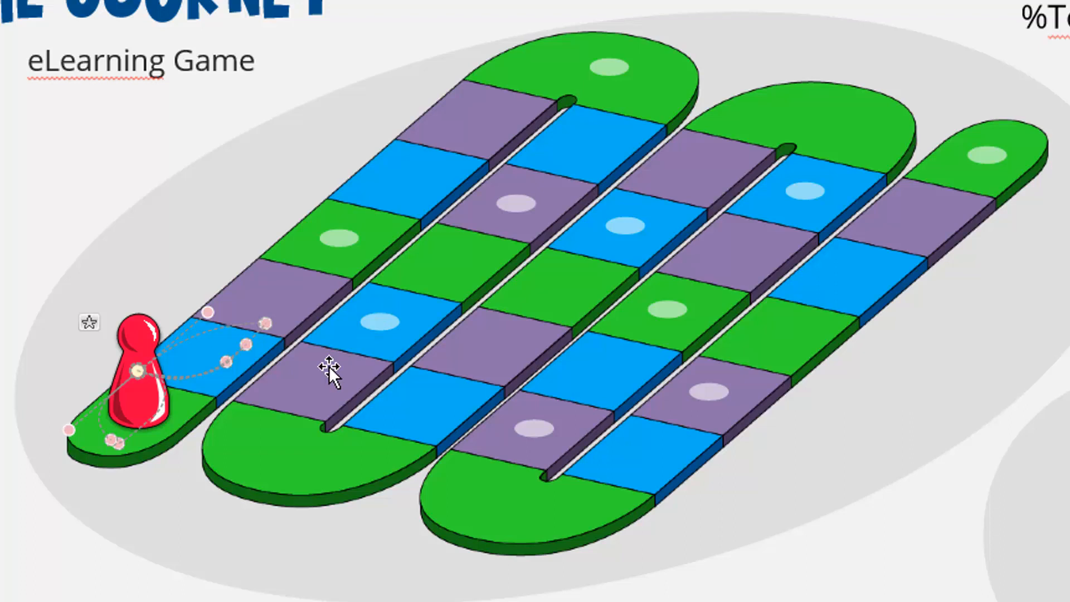
{"action": "mouse_move", "coordinate": [300, 471]}
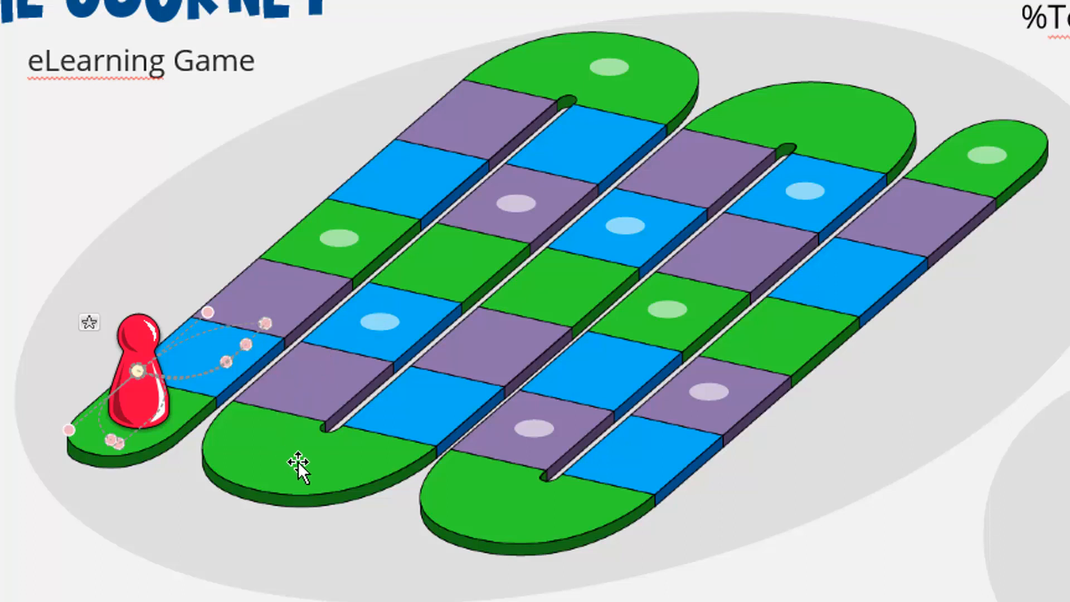
{"action": "mouse_move", "coordinate": [606, 255]}
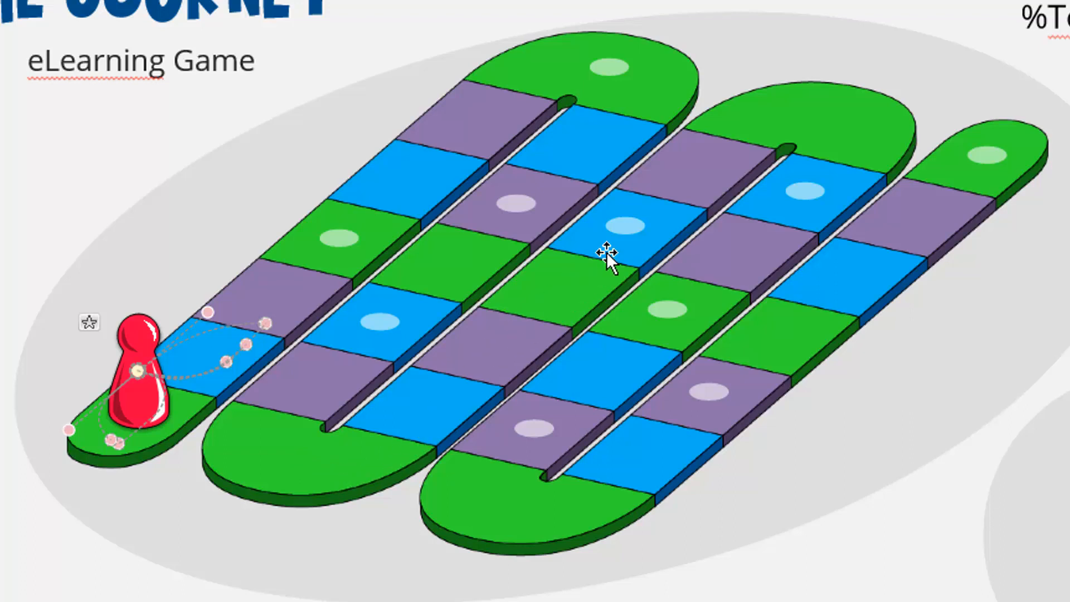
{"action": "mouse_move", "coordinate": [609, 269]}
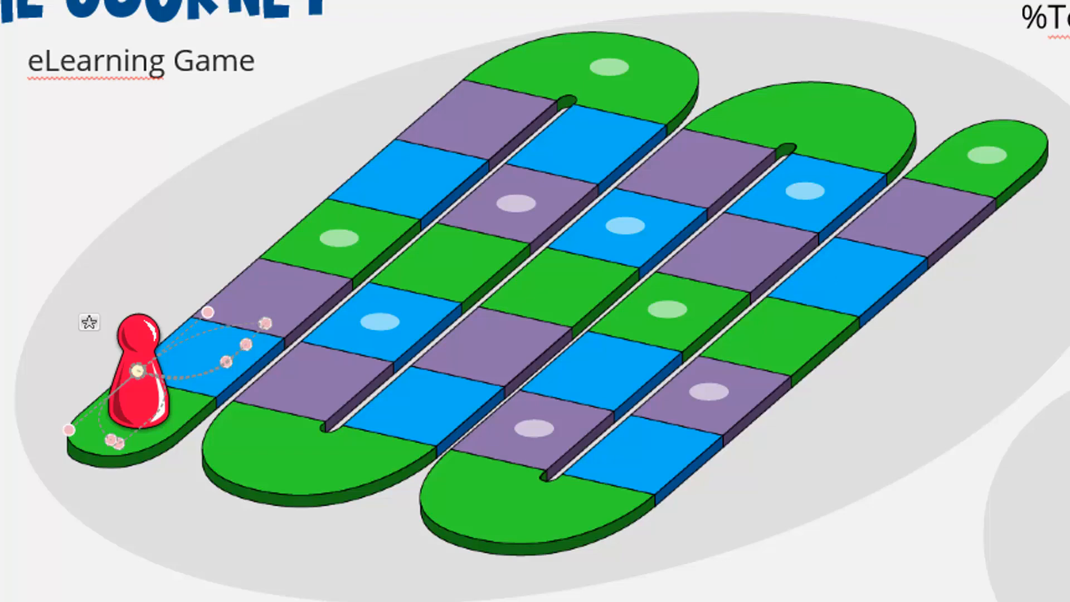
{"action": "mouse_move", "coordinate": [246, 262]}
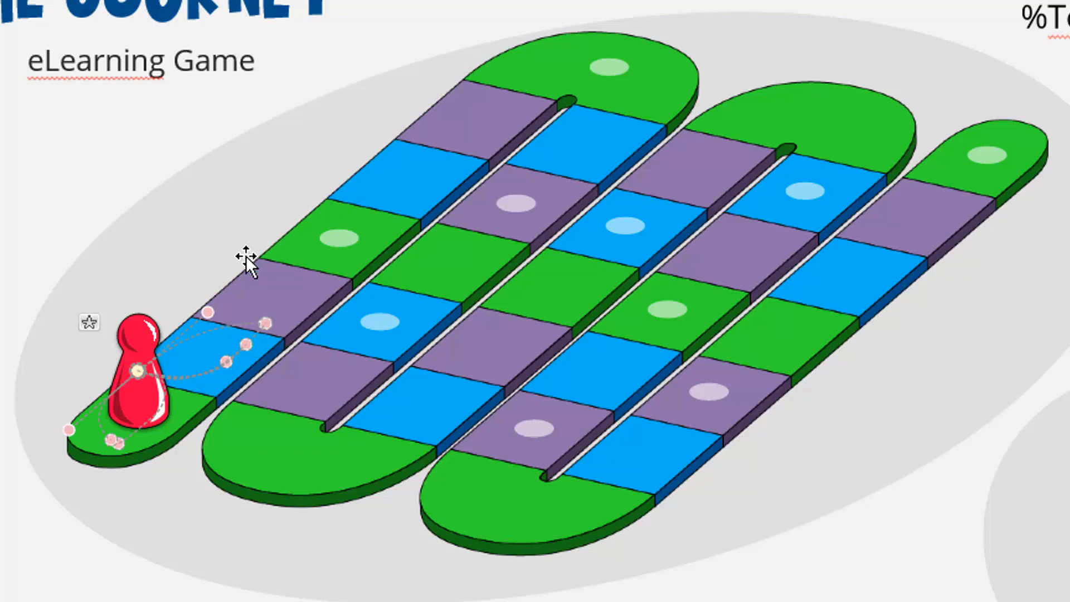
{"action": "left_click", "coordinate": [494, 39]}
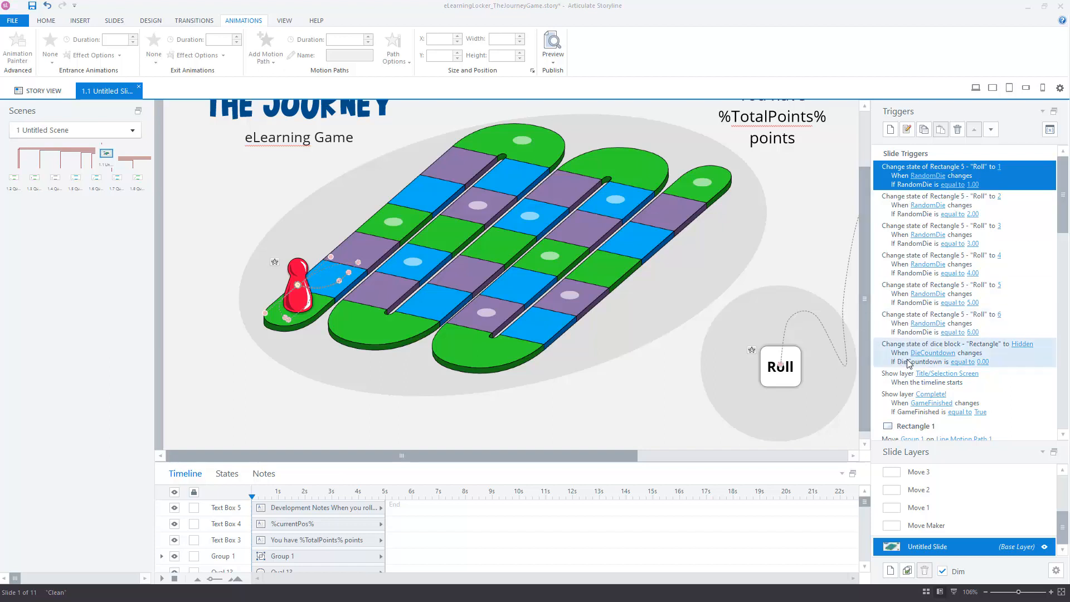
{"action": "mouse_move", "coordinate": [1066, 360]}
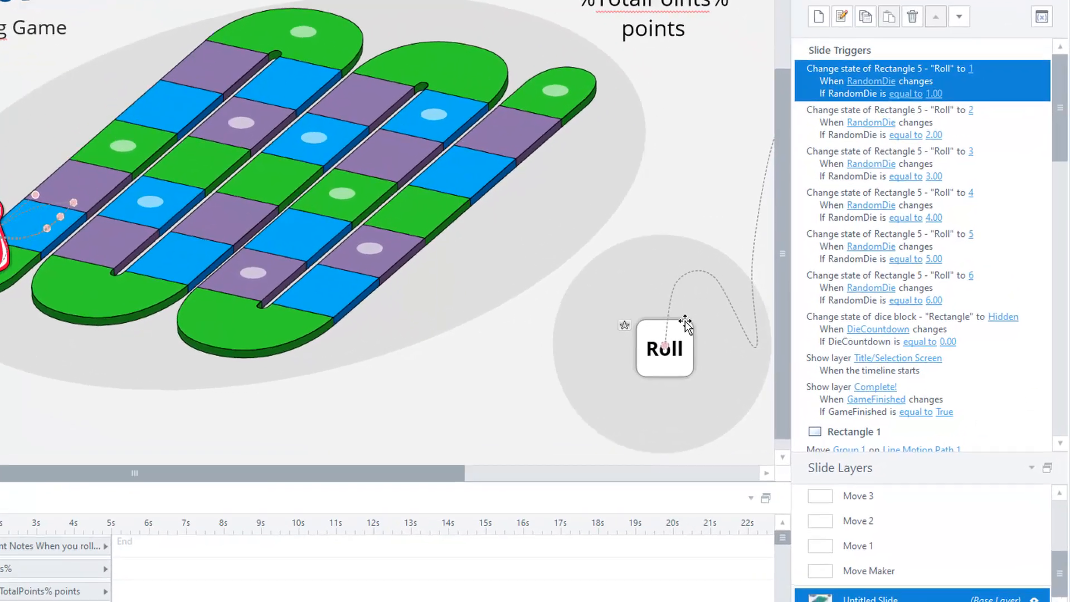
- Review the Roll die's triggers, then show the Move Maker layer's triggers
{"action": "left_click", "coordinate": [664, 348]}
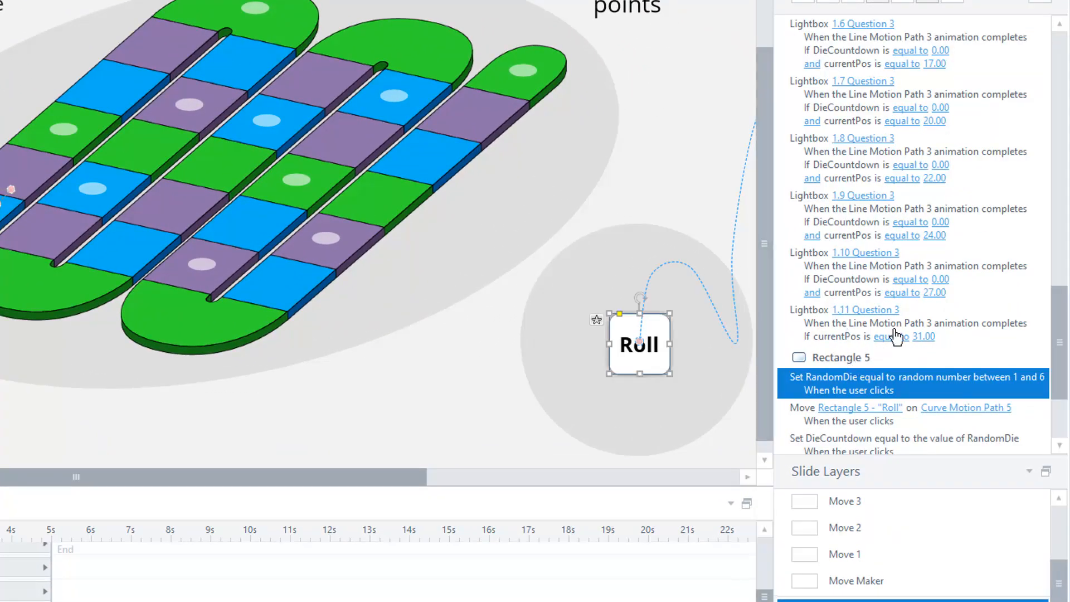
{"action": "scroll", "scroll_direction": "down", "scroll_amount": 3}
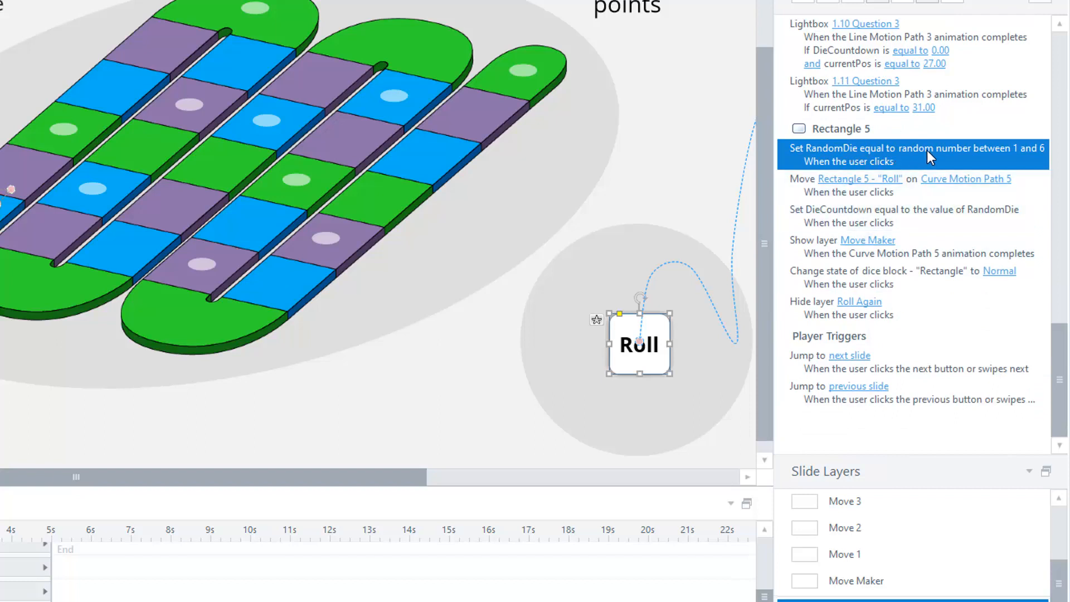
{"action": "mouse_move", "coordinate": [809, 255]}
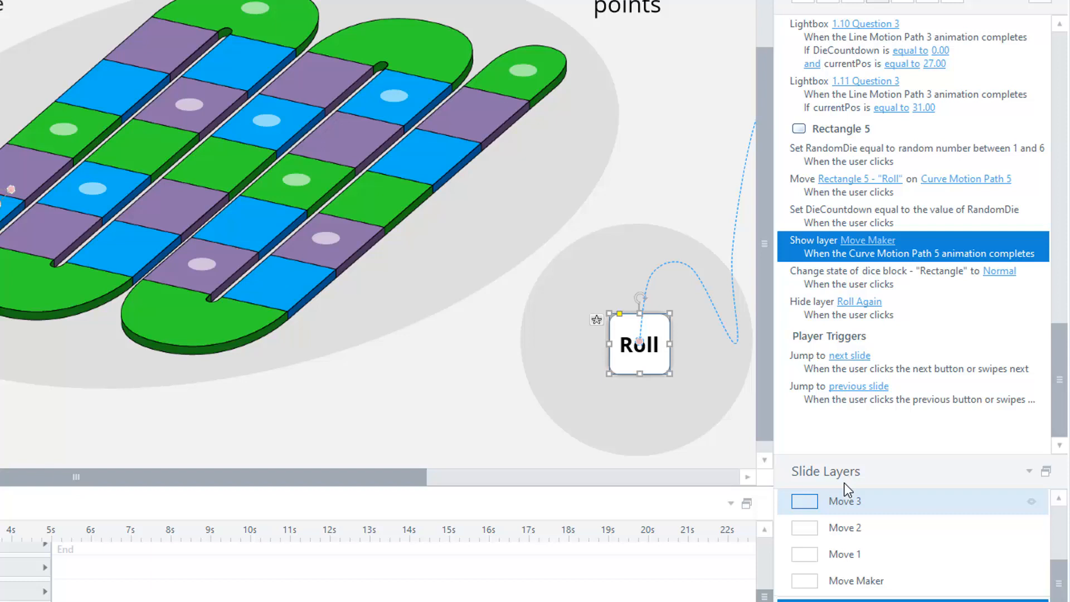
{"action": "left_click", "coordinate": [856, 580]}
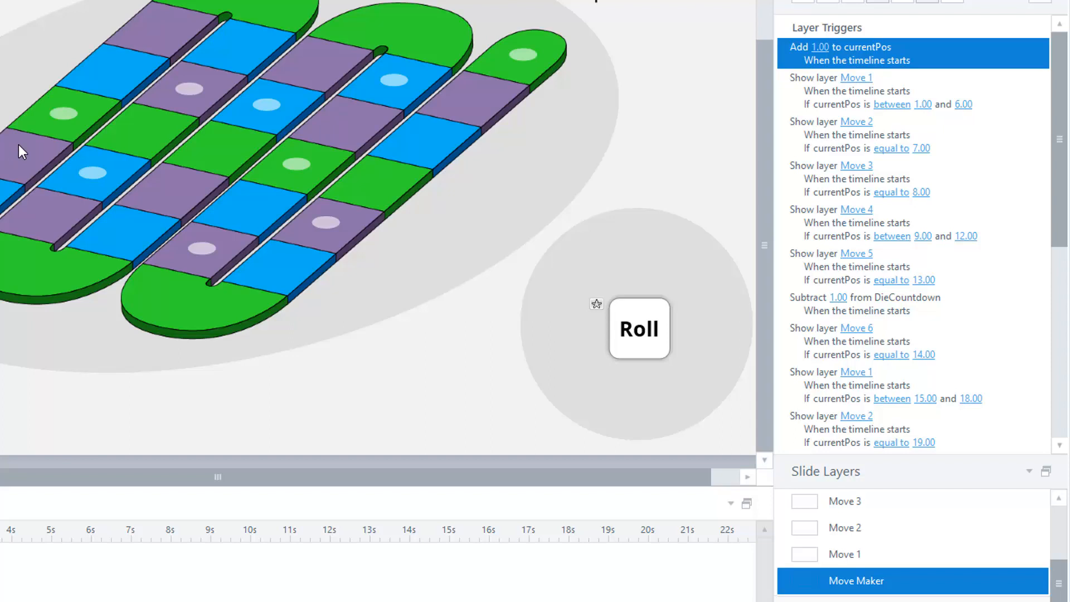
{"action": "mouse_move", "coordinate": [149, 78]}
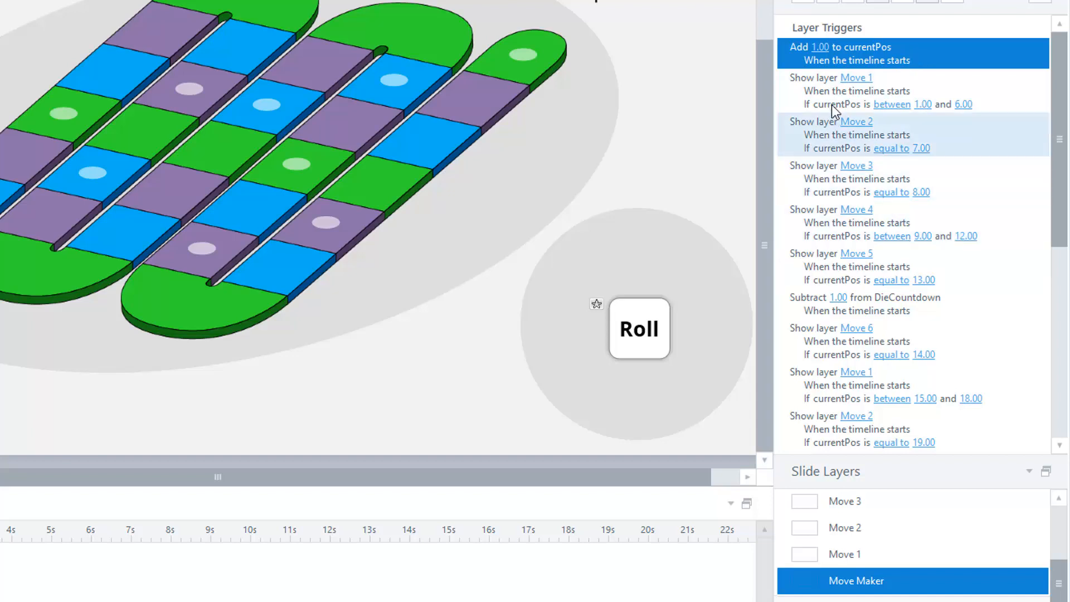
{"action": "left_click", "coordinate": [854, 90]}
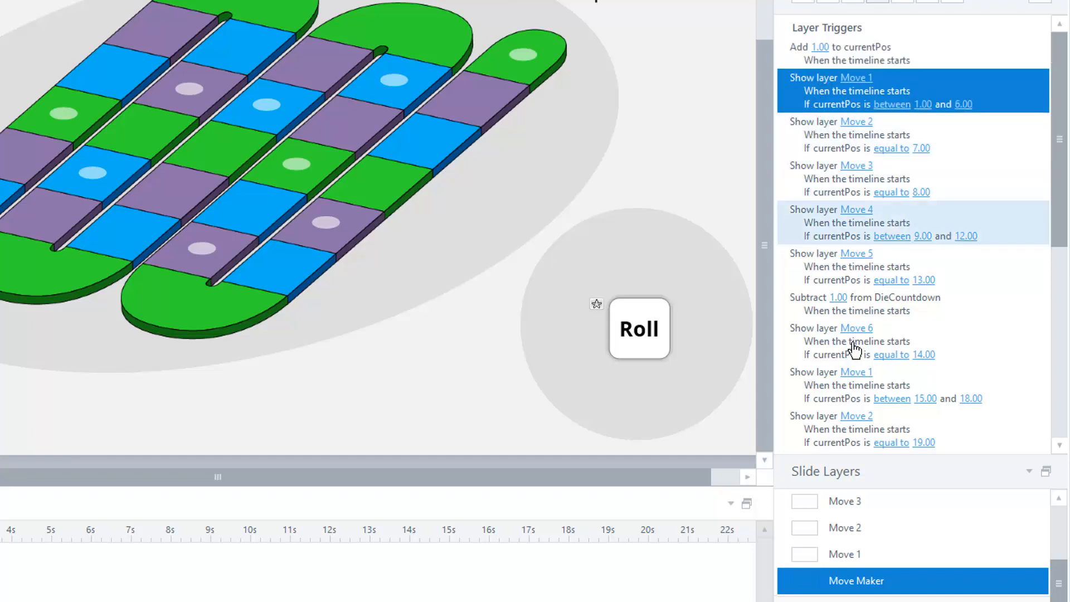
{"action": "left_click", "coordinate": [845, 553]}
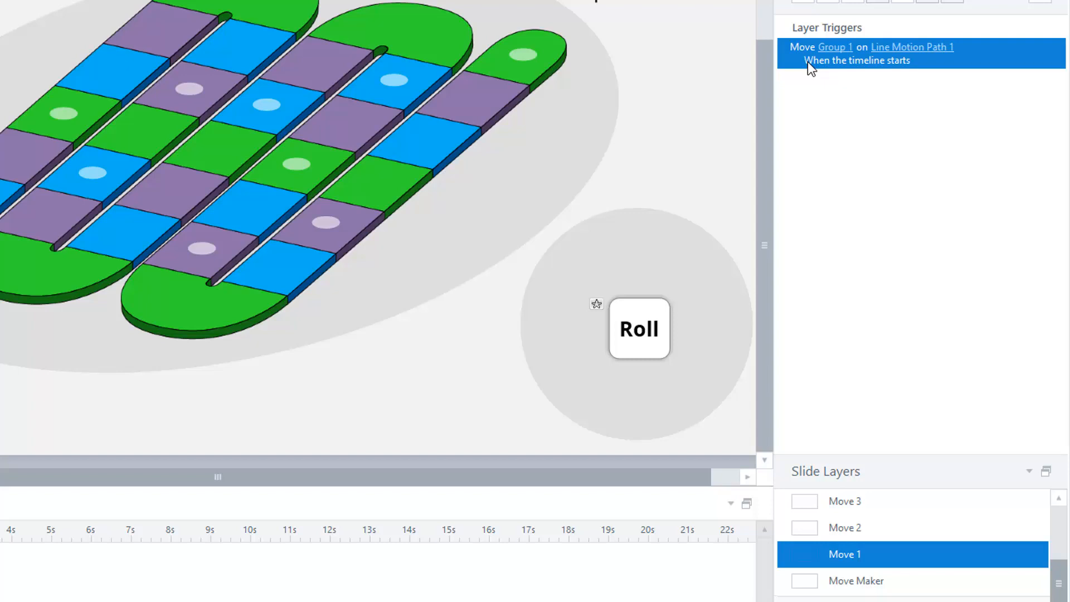
{"action": "mouse_move", "coordinate": [896, 507]}
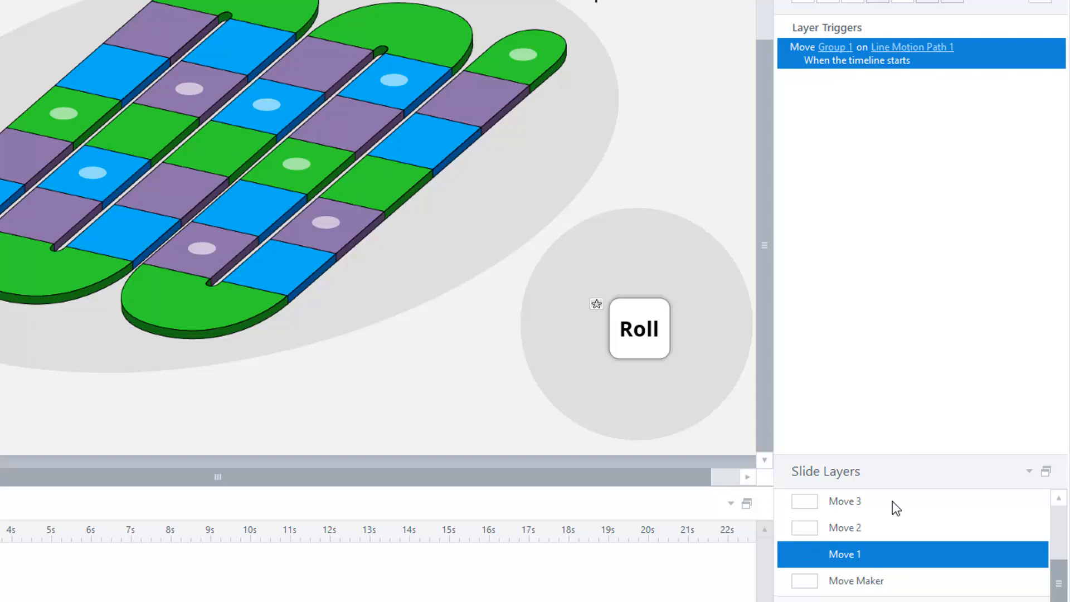
{"action": "left_click", "coordinate": [857, 581]}
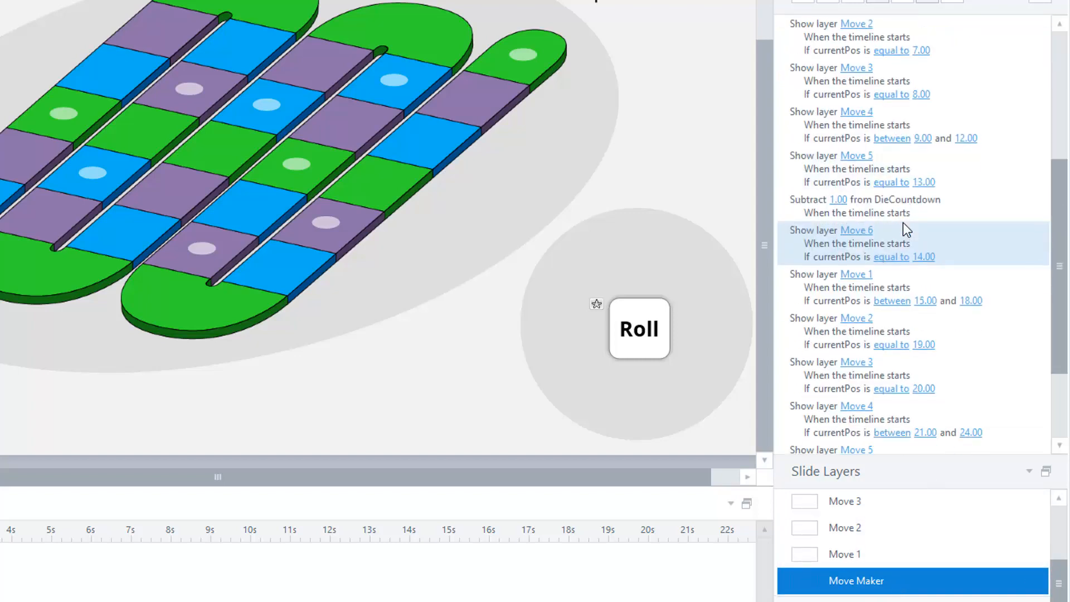
{"action": "scroll", "scroll_direction": "down", "scroll_amount": 3}
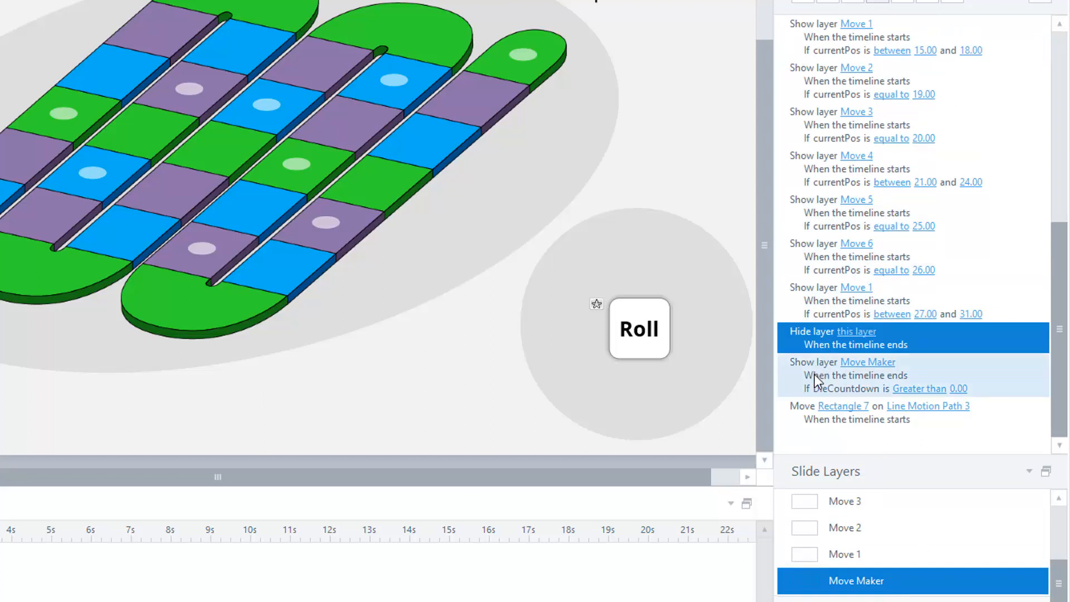
{"action": "left_click", "coordinate": [867, 376]}
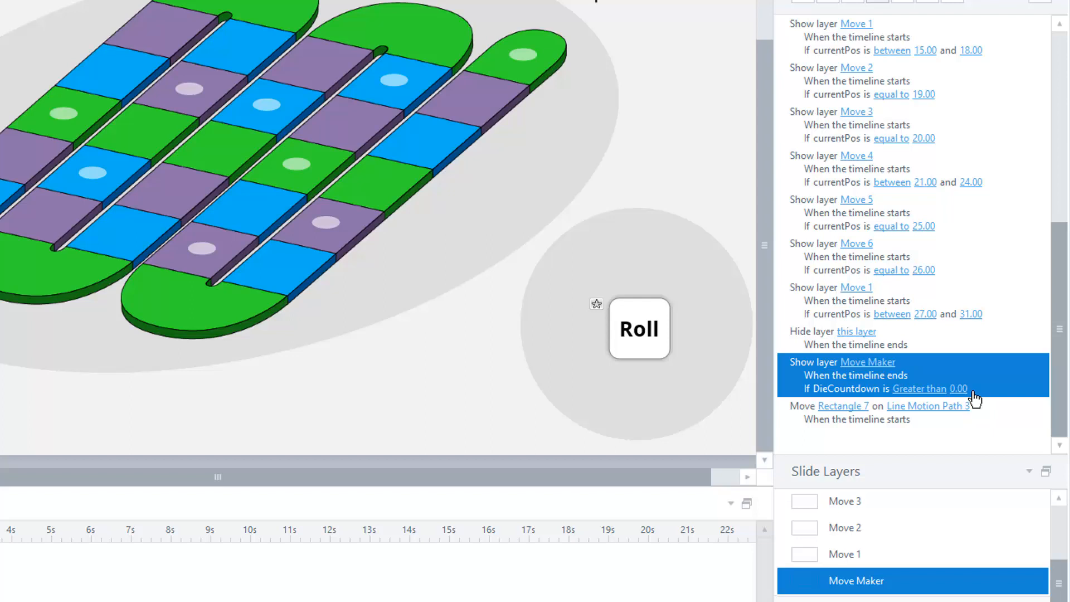
{"action": "scroll", "scroll_direction": "up", "scroll_amount": 3}
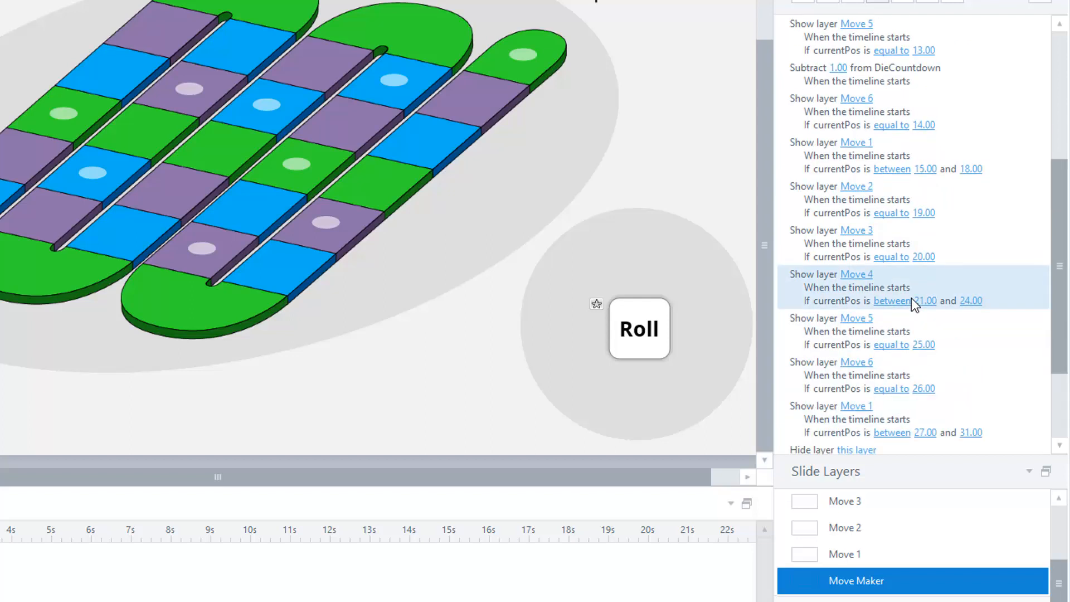
{"action": "left_click", "coordinate": [864, 67]}
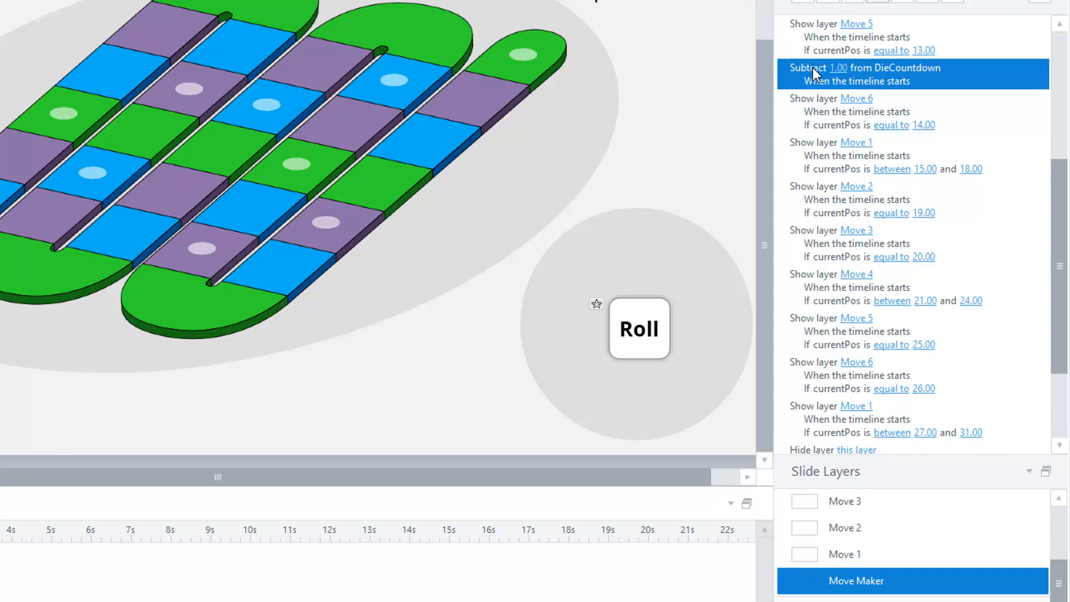
{"action": "mouse_move", "coordinate": [898, 94]}
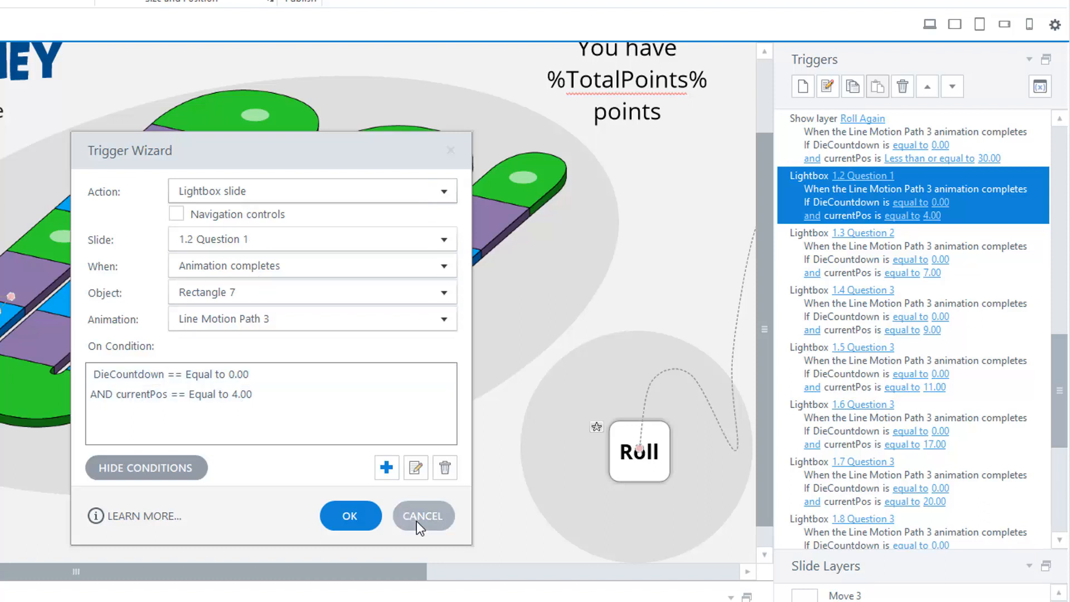
- Cancel the Lightbox 1.2 Question 1 trigger settings without changes
{"action": "left_click", "coordinate": [422, 516]}
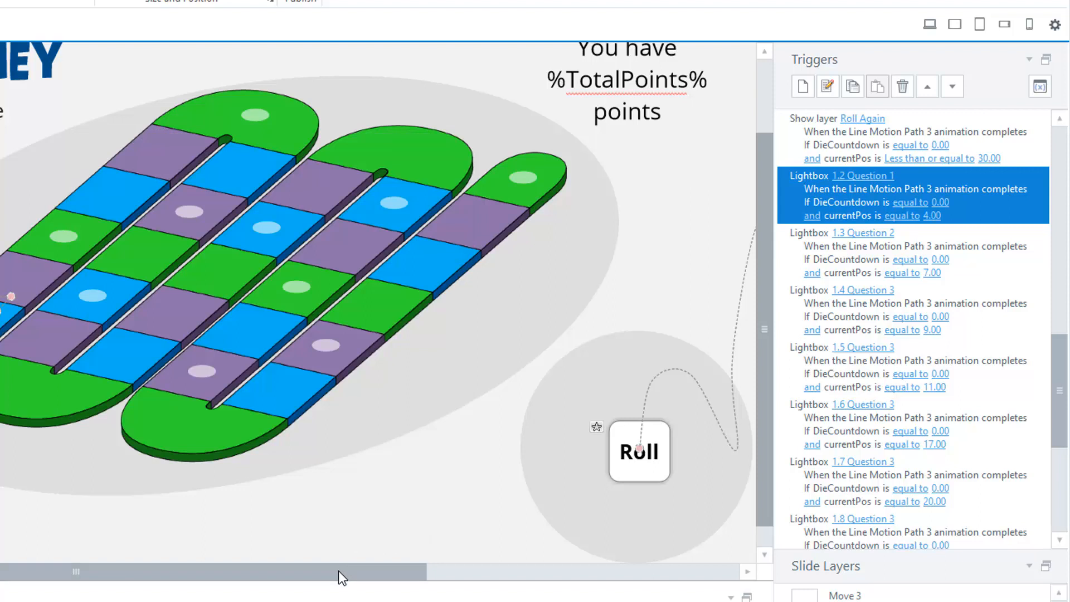
{"action": "mouse_move", "coordinate": [430, 587]}
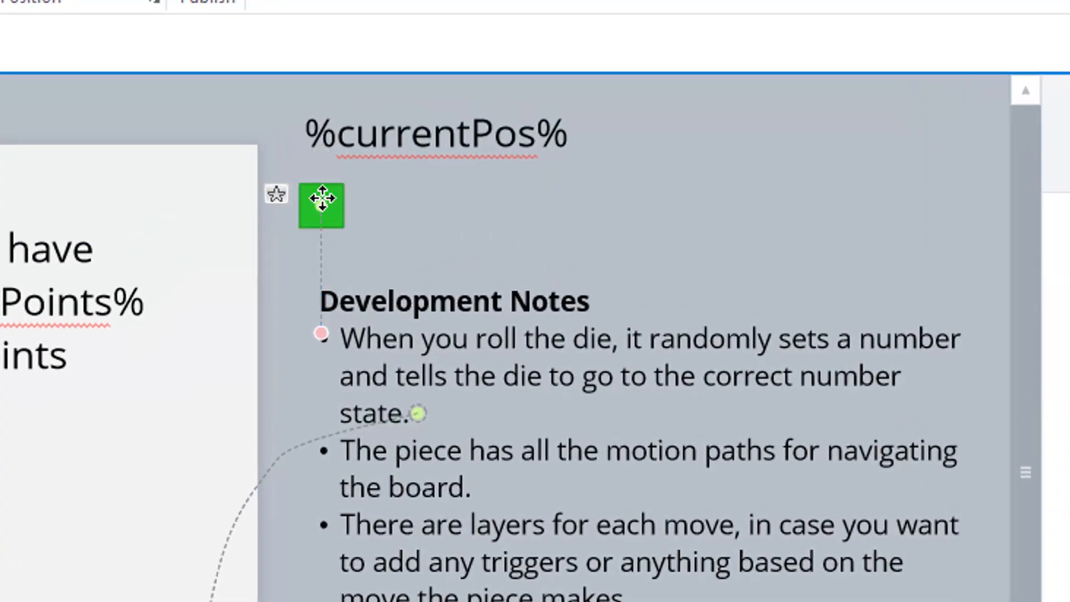
- Select Rectangle 7 beside the development notes and launch the game preview
{"action": "left_click", "coordinate": [320, 205]}
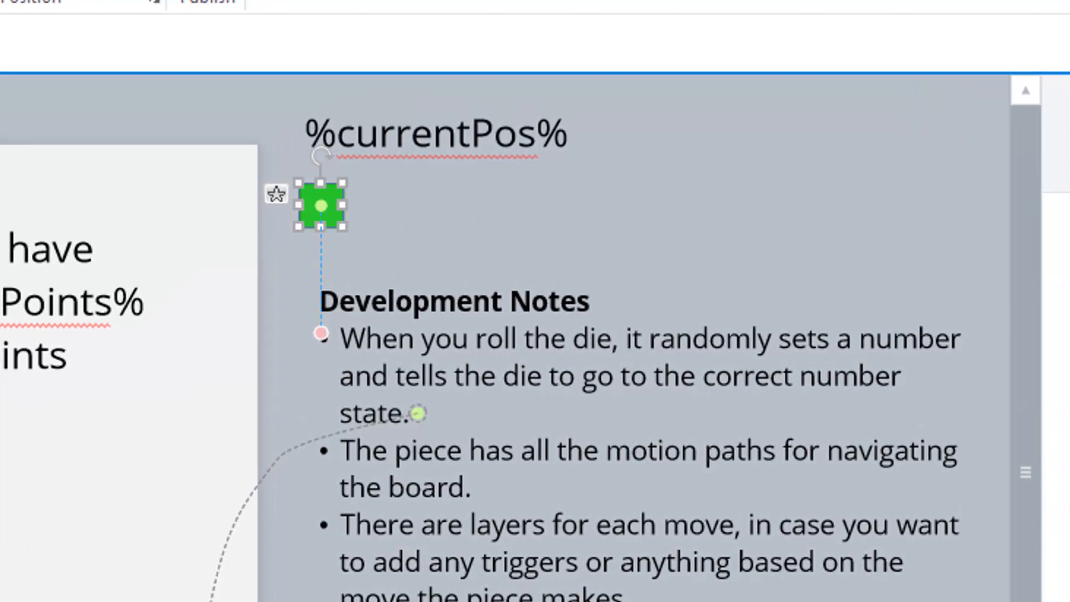
{"action": "mouse_move", "coordinate": [946, 508]}
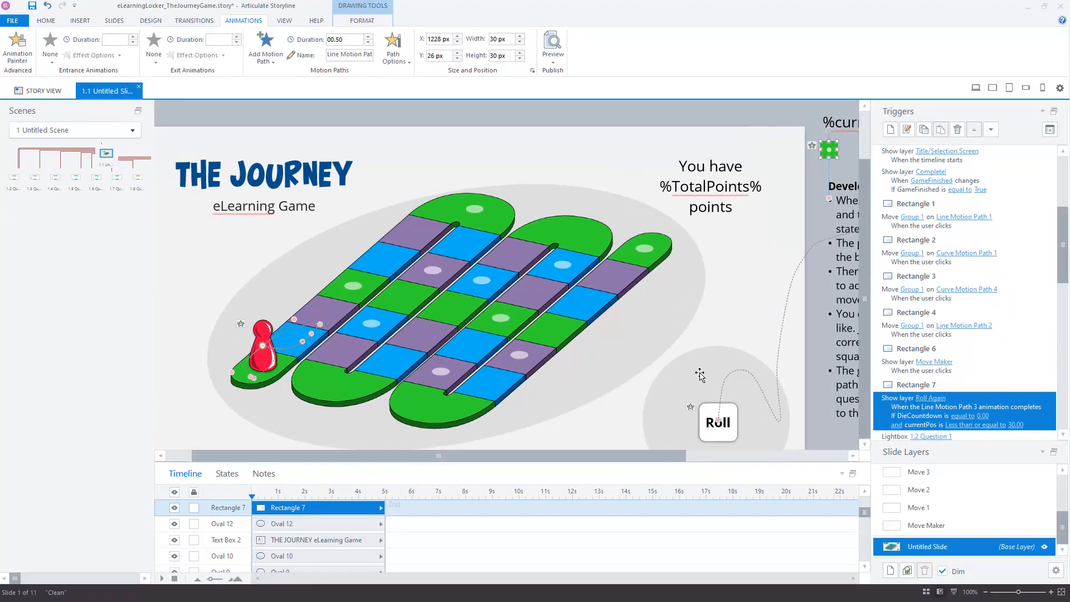
{"action": "scroll", "scroll_direction": "up", "scroll_amount": 3}
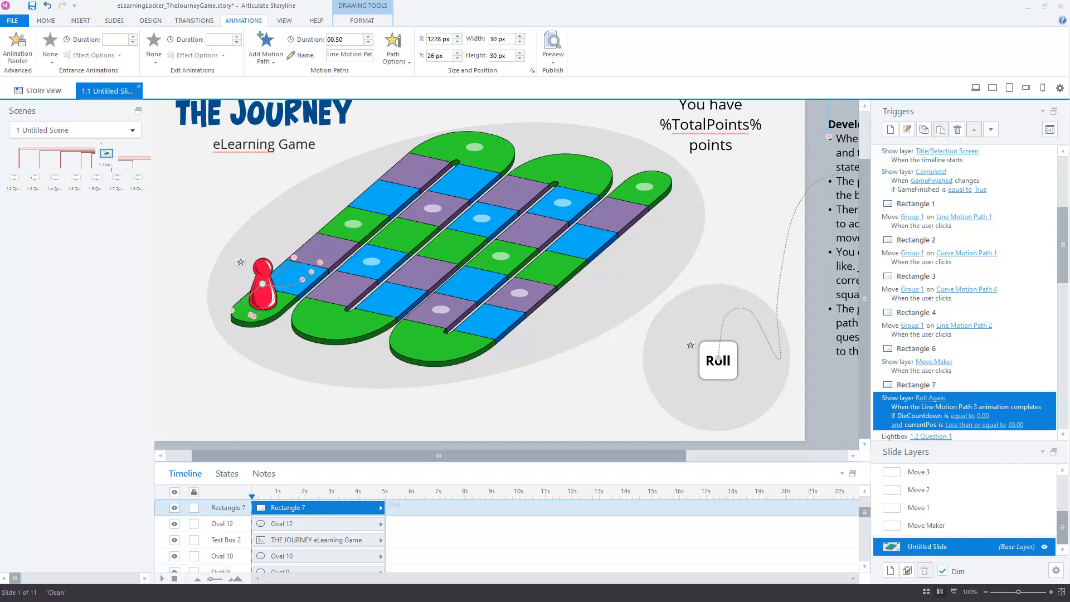
{"action": "left_click", "coordinate": [552, 48]}
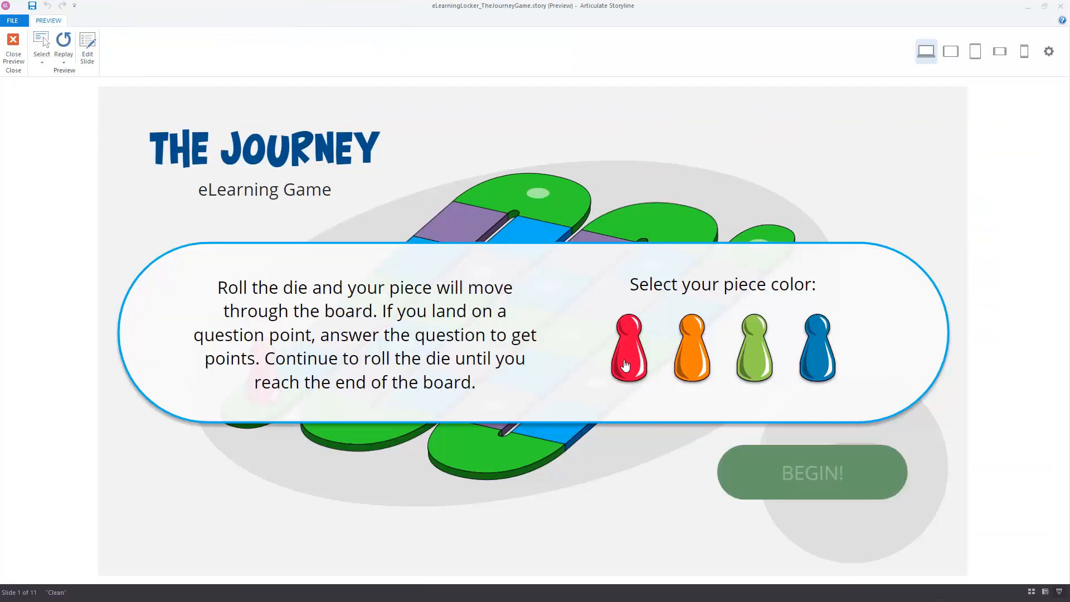
- Pick the red piece and roll the die to move it along the board
{"action": "left_click", "coordinate": [811, 472]}
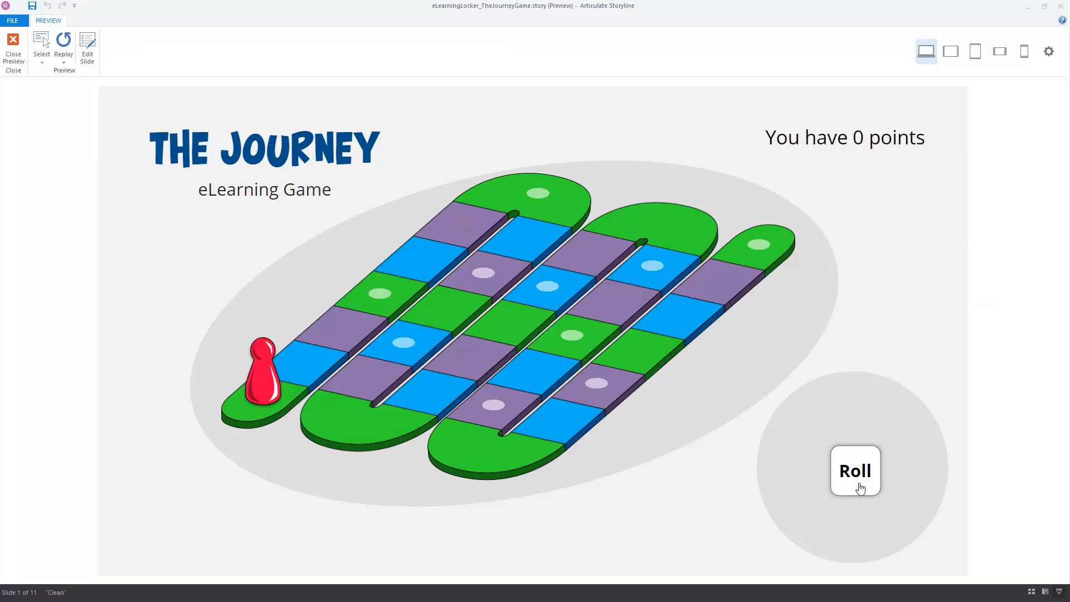
{"action": "left_click", "coordinate": [855, 471]}
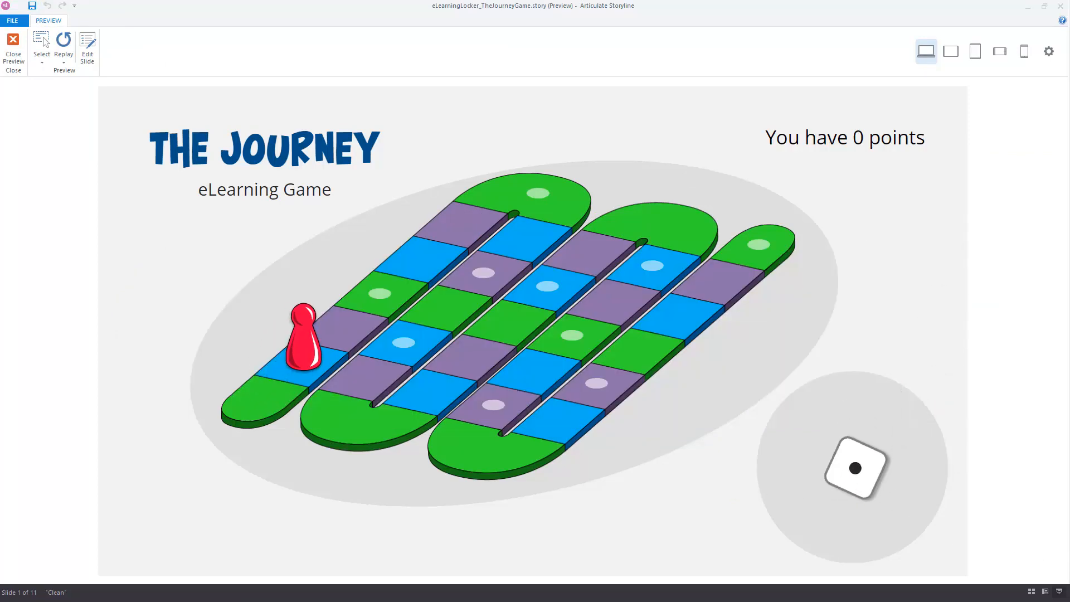
{"action": "left_click", "coordinate": [854, 468]}
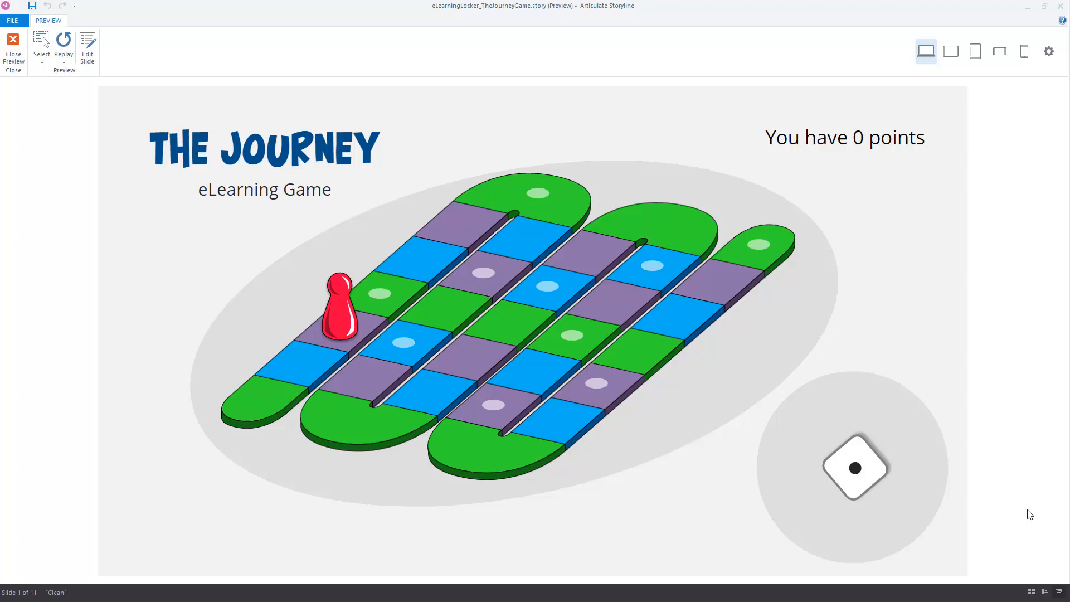
{"action": "left_click", "coordinate": [854, 468]}
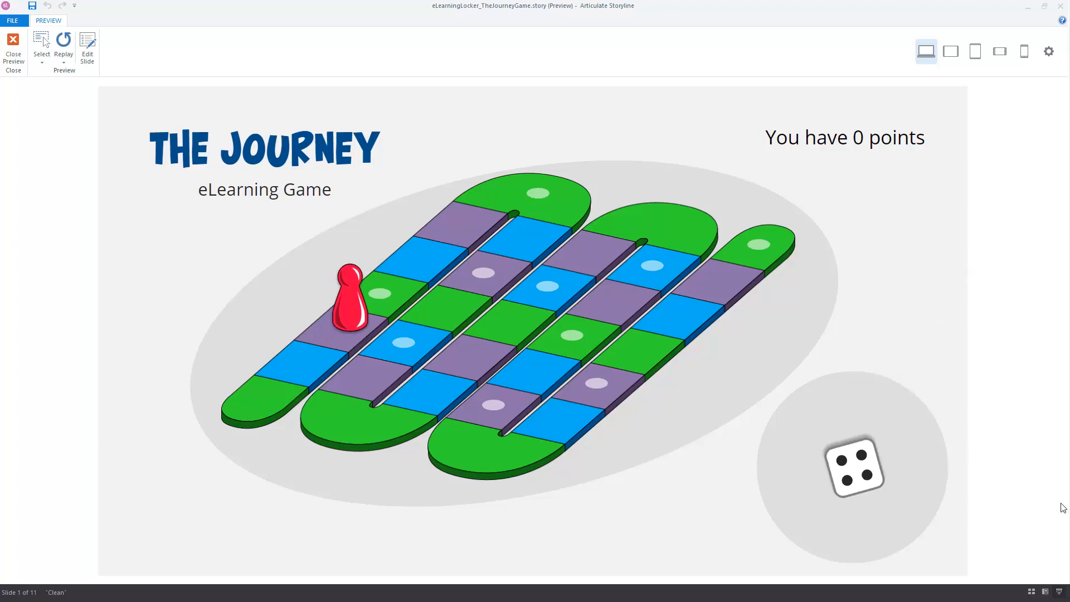